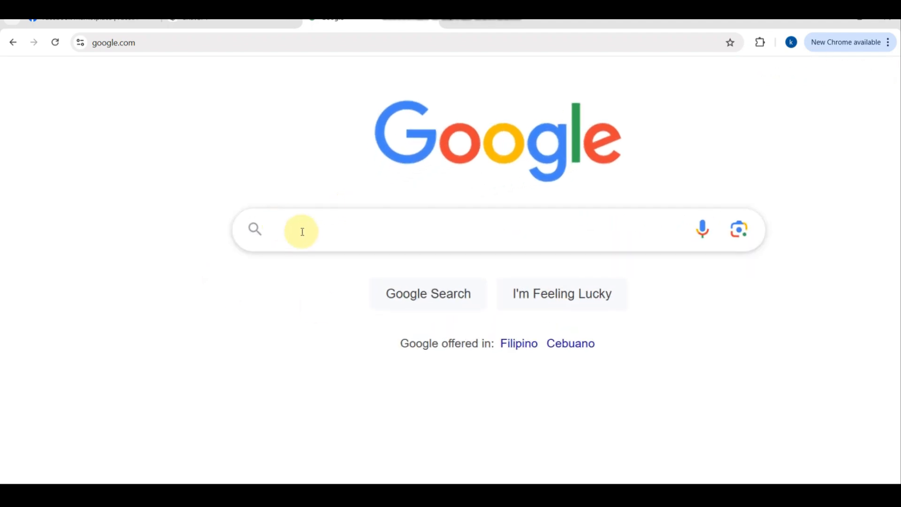
Step: Search Google for 'amadeus' using the recent-search suggestion
left_click(301, 231)
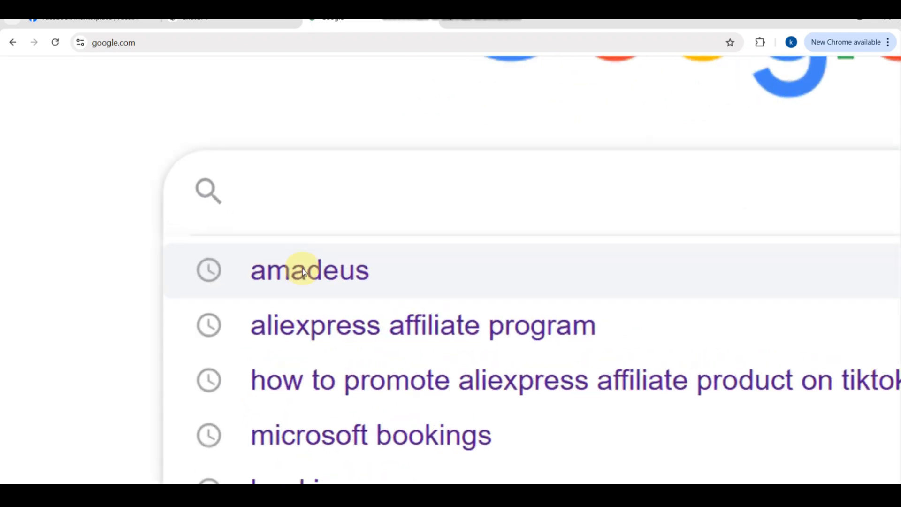
left_click(302, 270)
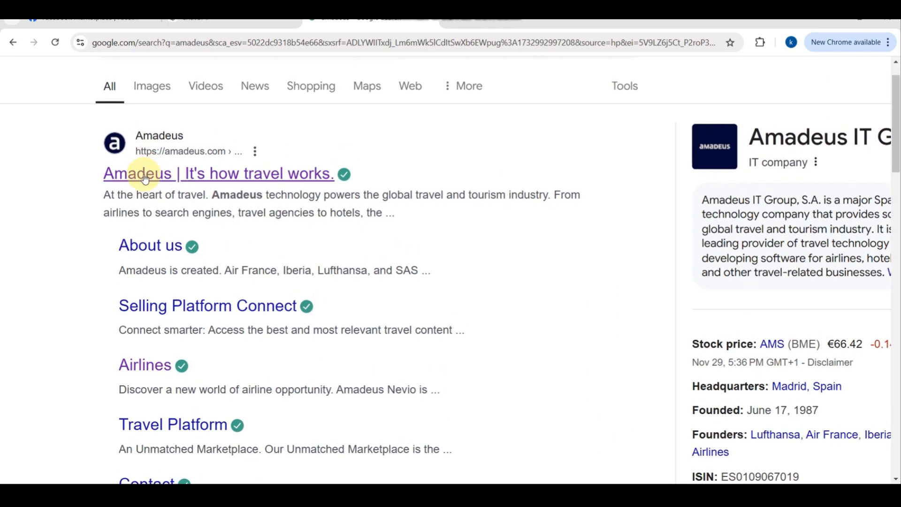
Step: Open the 'Amadeus | It's how travel works' result and browse the home page sections
left_click(143, 174)
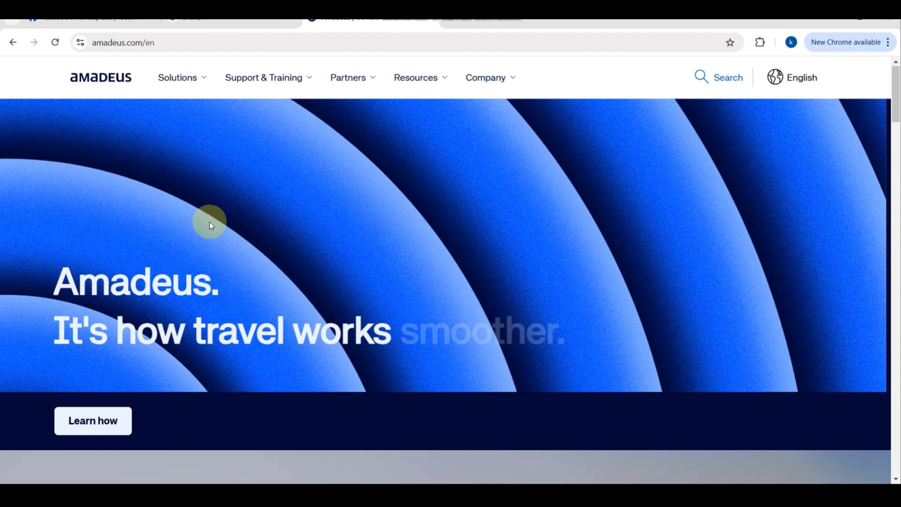
scroll("down", 3)
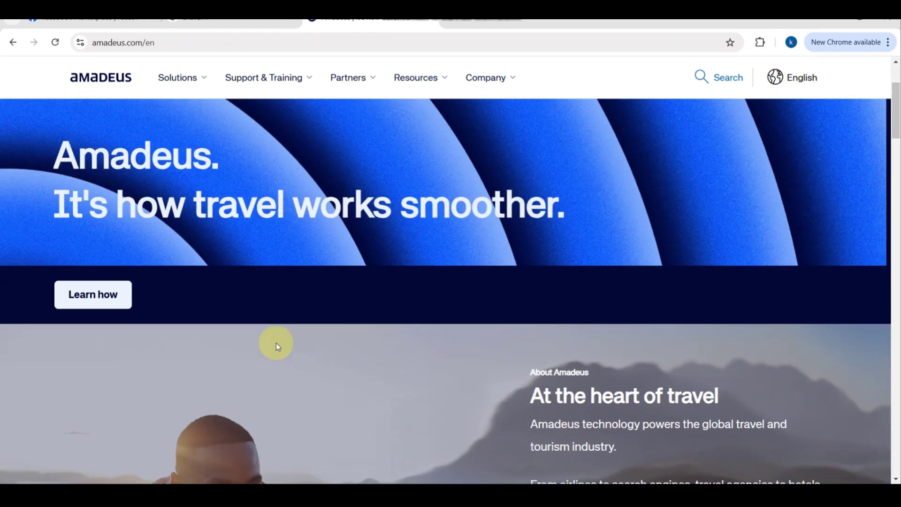
scroll("down", 3)
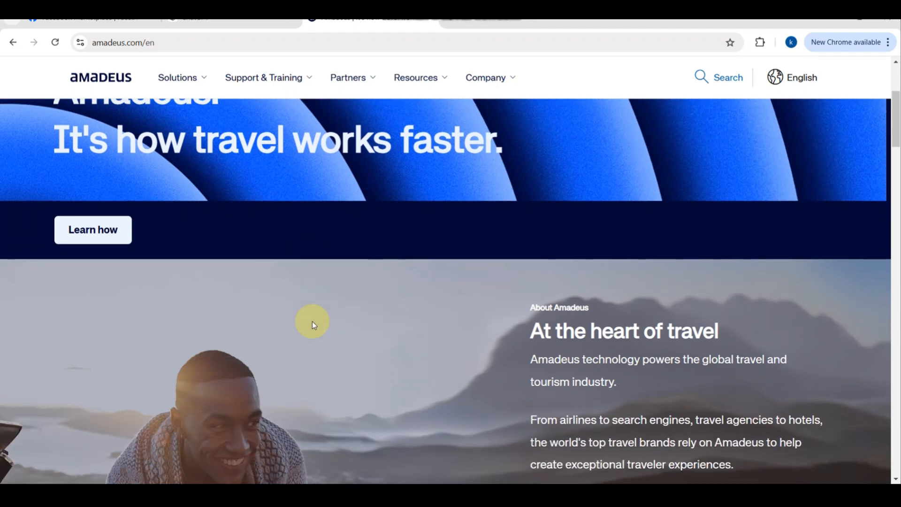
scroll("down", 3)
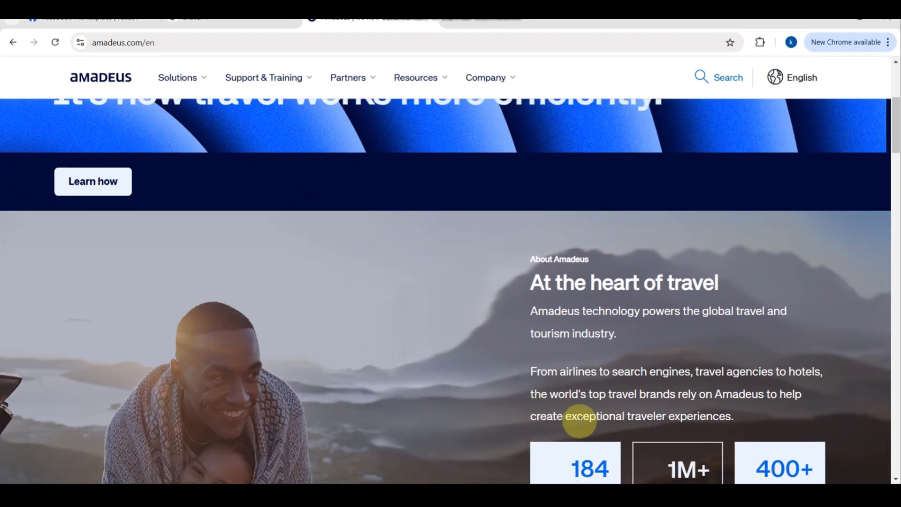
scroll("down", 3)
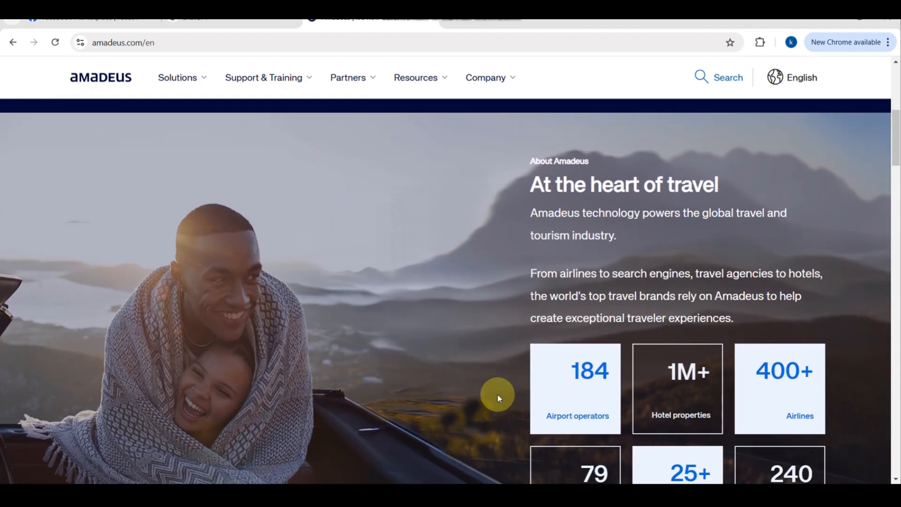
scroll("down", 3)
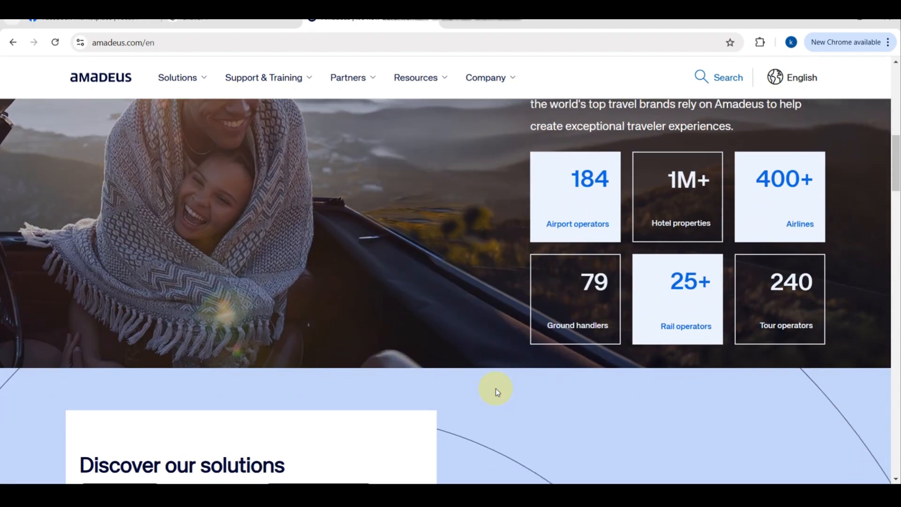
scroll("down", 3)
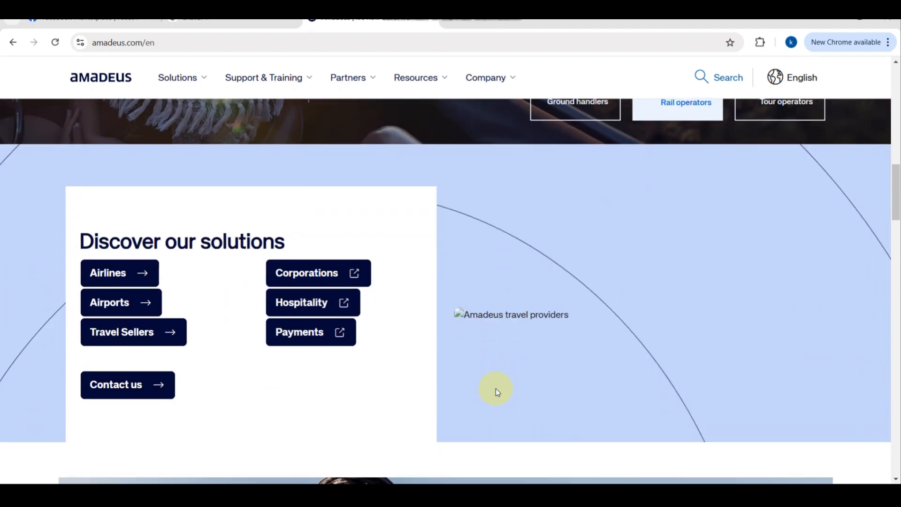
scroll("down", 3)
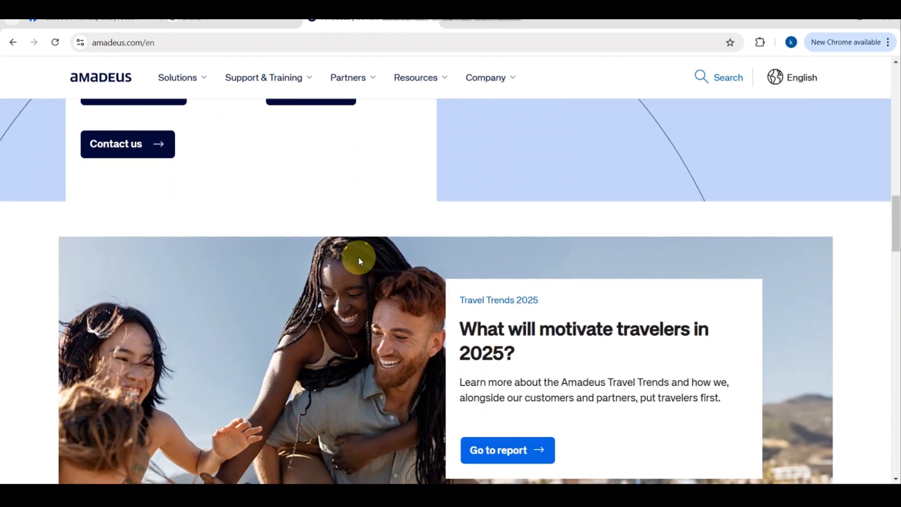
scroll("down", 3)
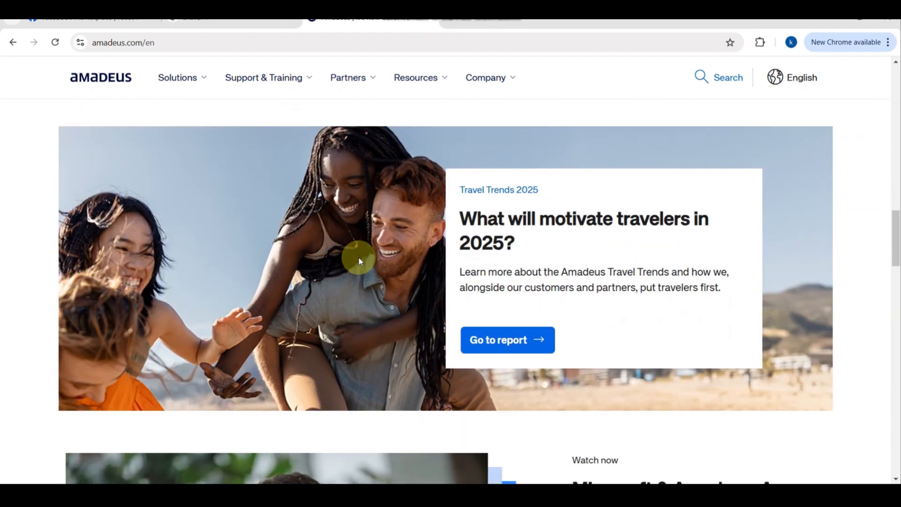
scroll("down", 3)
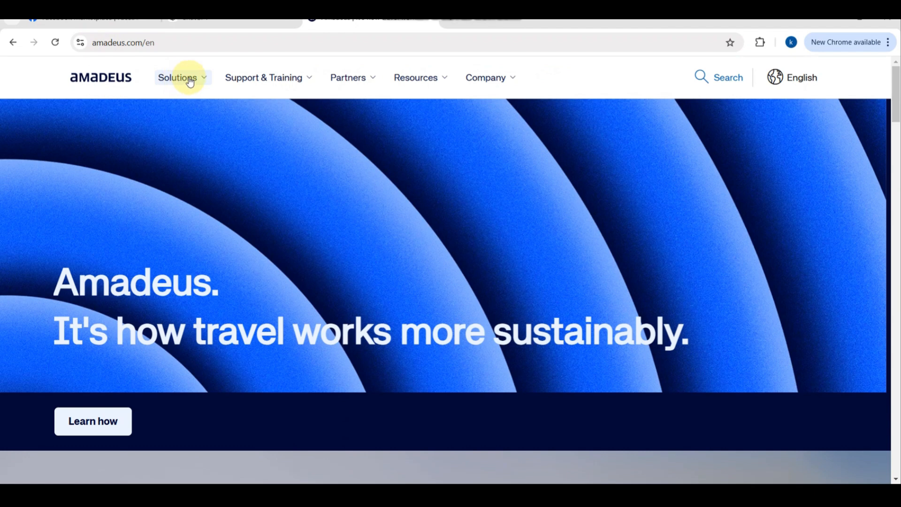
Step: Open the Solutions menu to show Airlines options such as Amadeus for Airlines
left_click(89, 80)
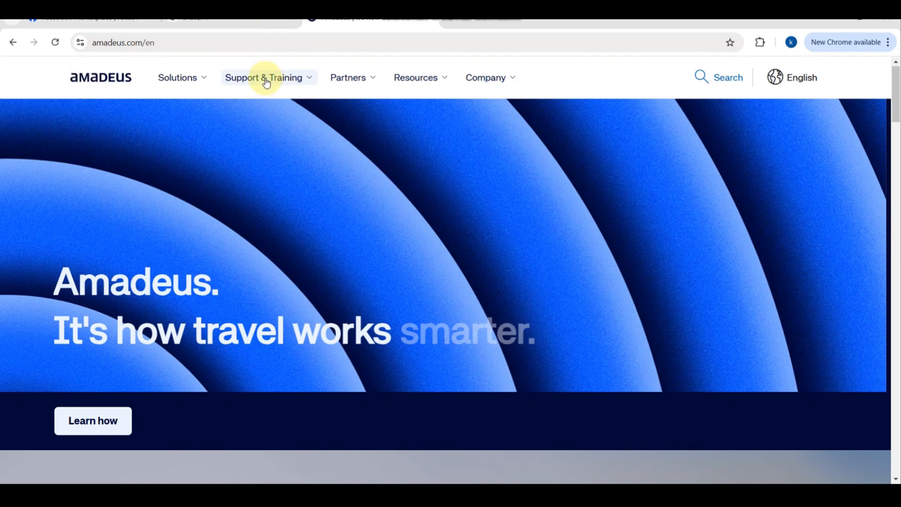
left_click(178, 78)
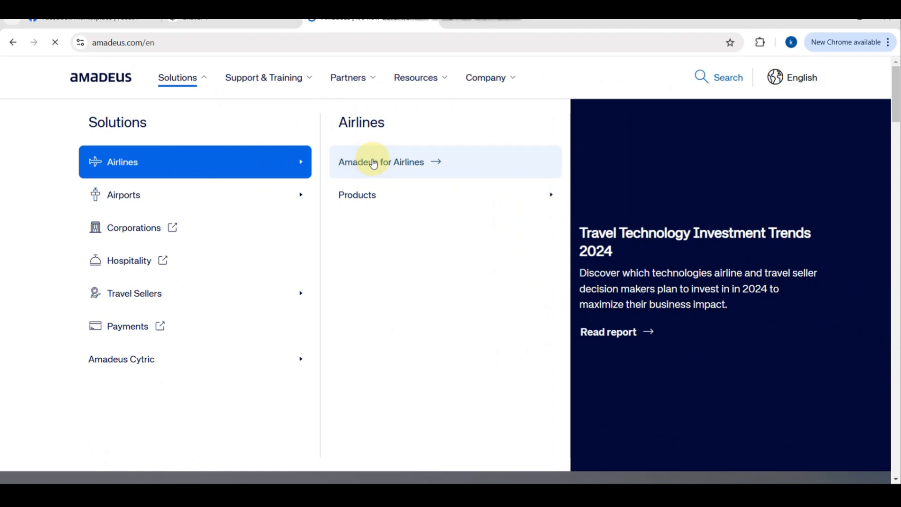
Step: Open Amadeus for Airlines and scroll down the overview to its Contact sales form
left_click(373, 161)
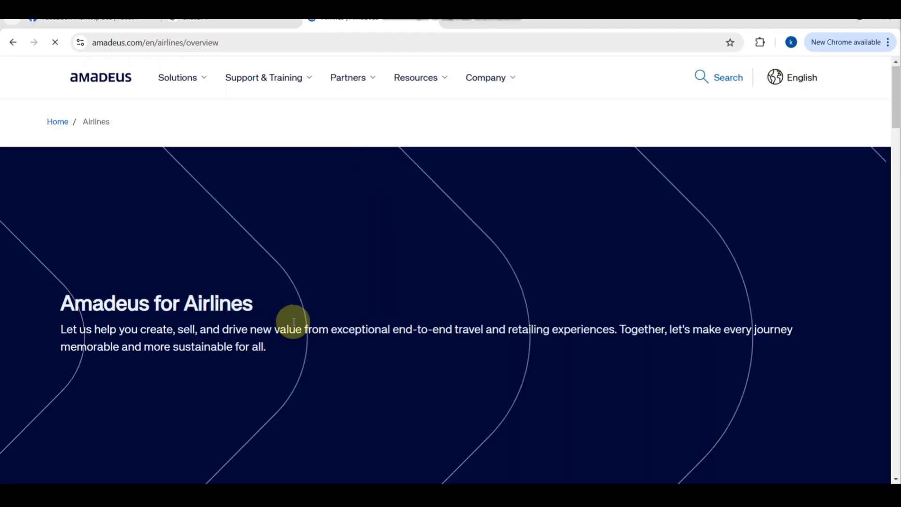
scroll("down", 3)
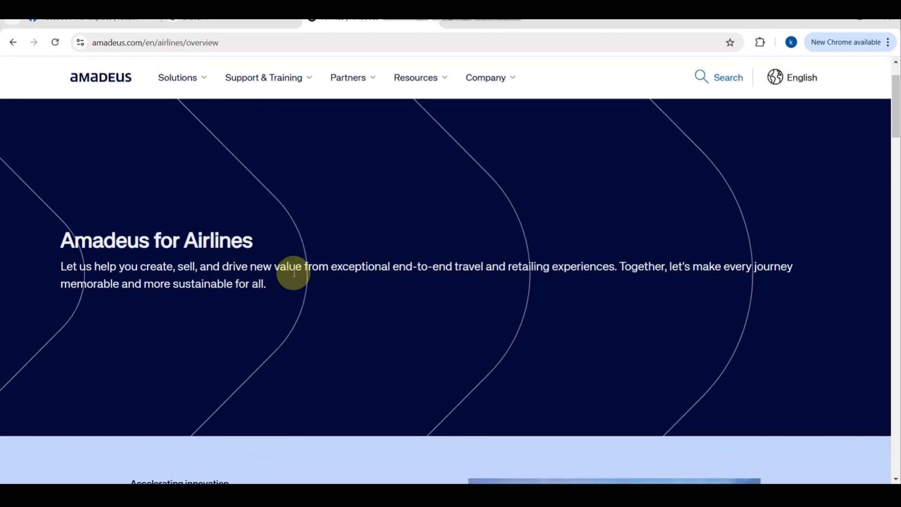
scroll("down", 3)
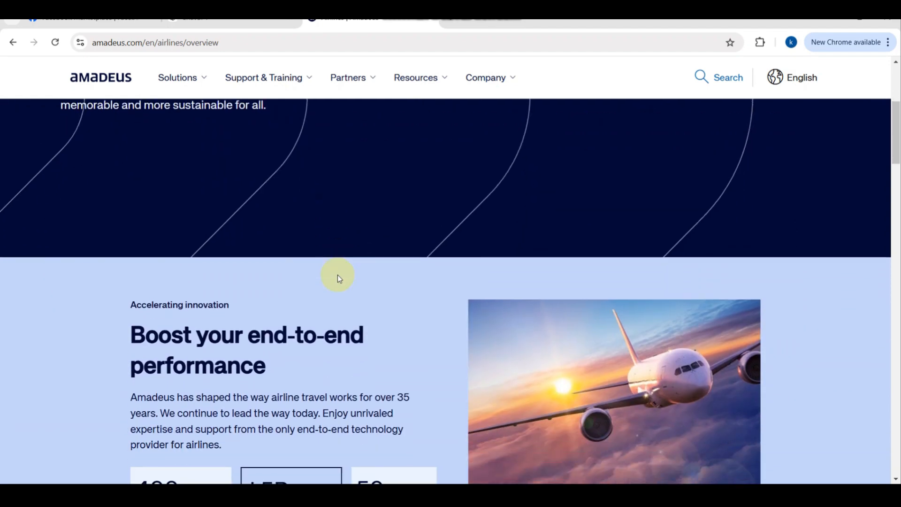
scroll("down", 3)
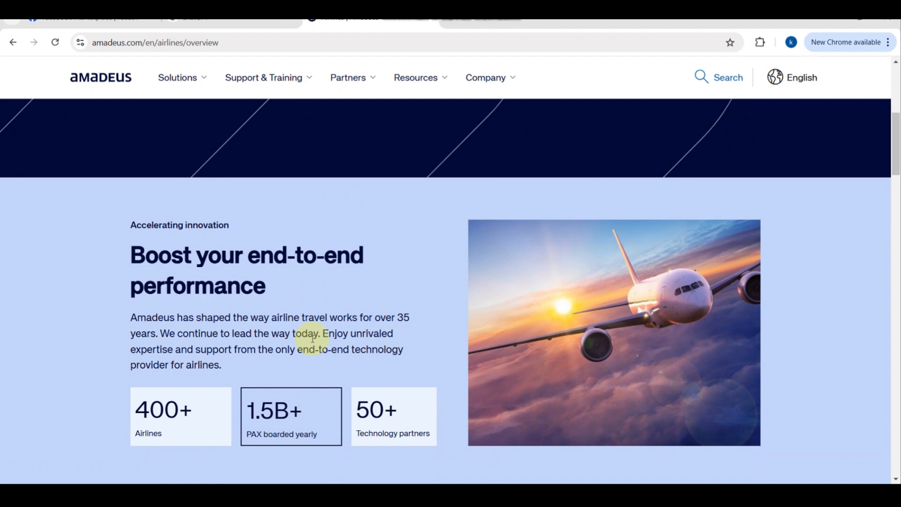
scroll("down", 3)
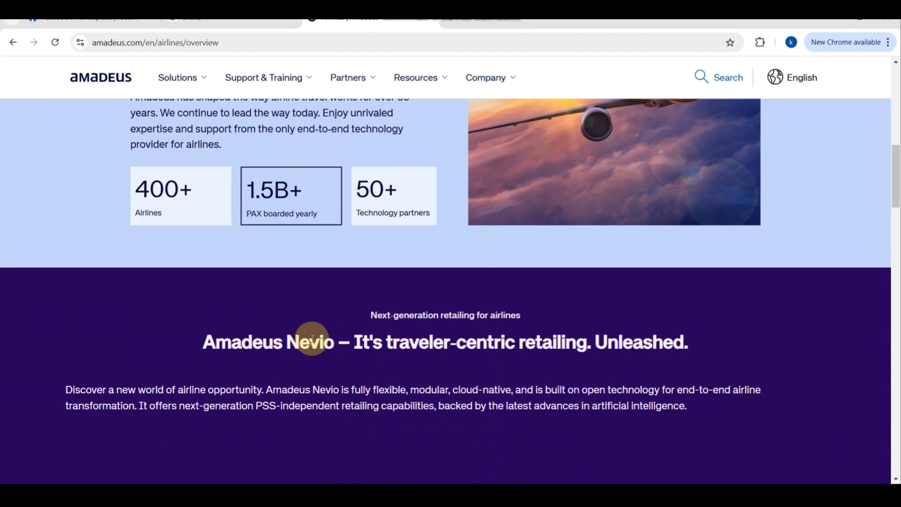
scroll("down", 3)
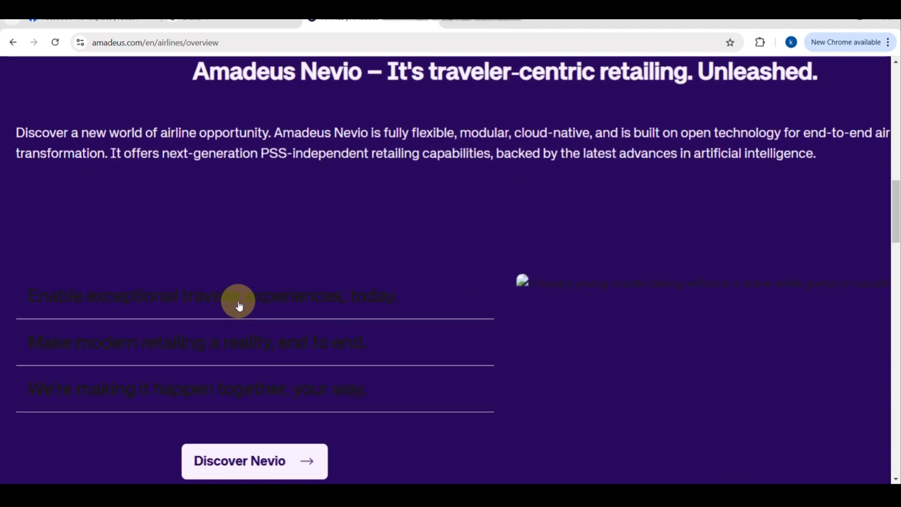
scroll("down", 3)
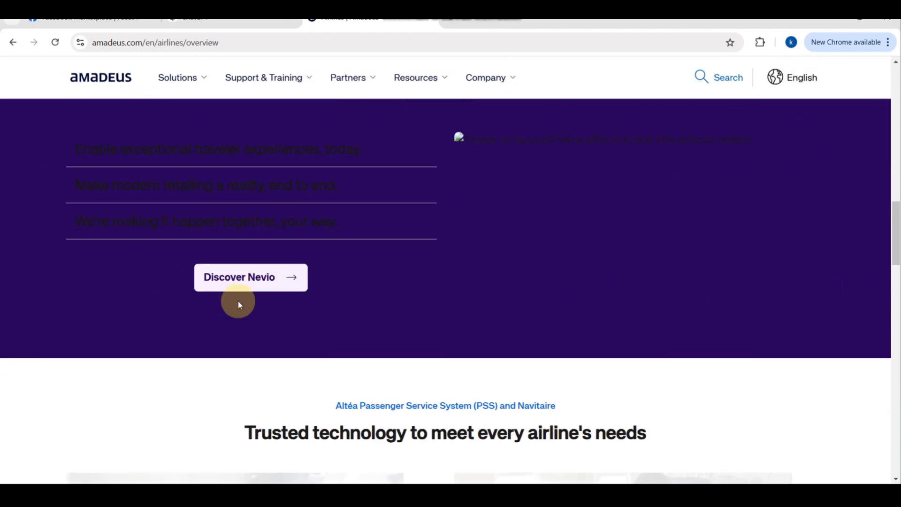
scroll("down", 3)
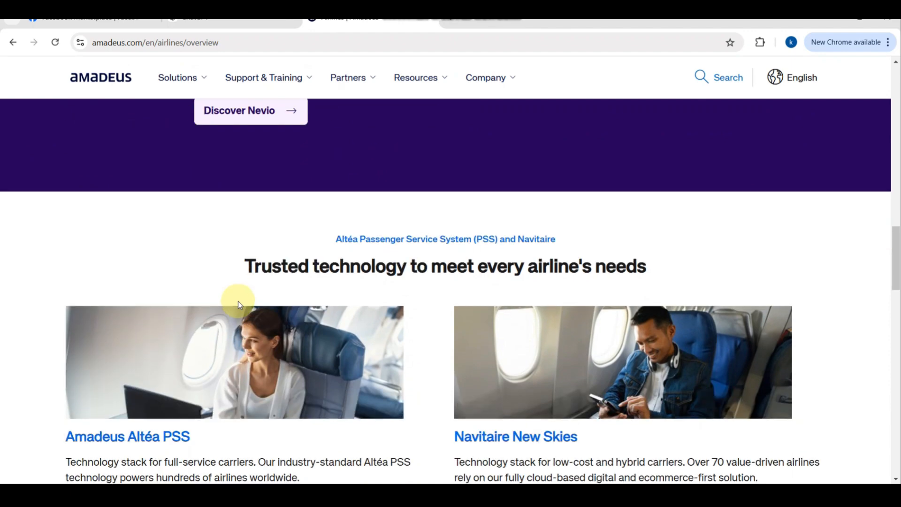
mouse_move(253, 339)
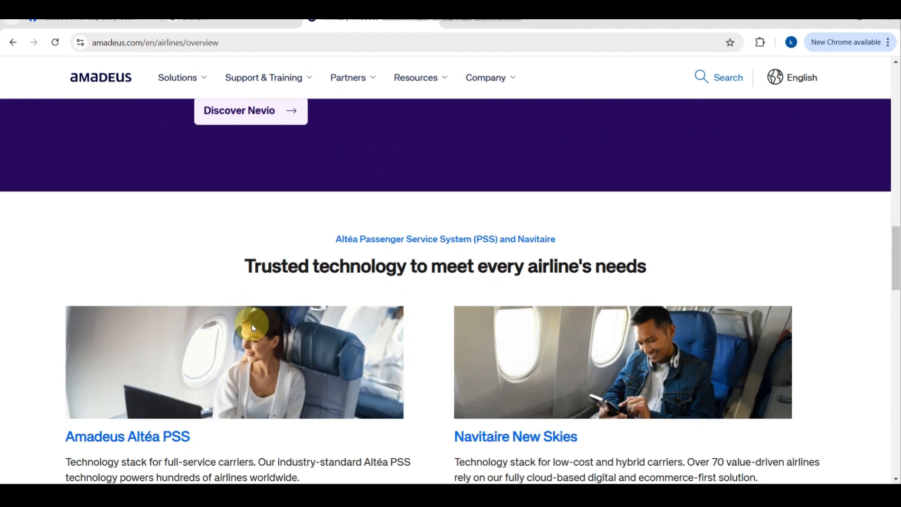
scroll("down", 3)
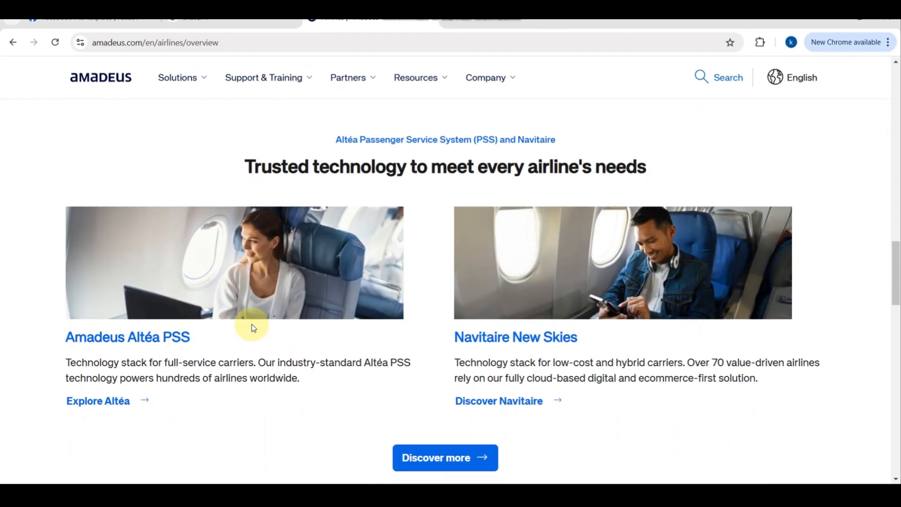
scroll("down", 3)
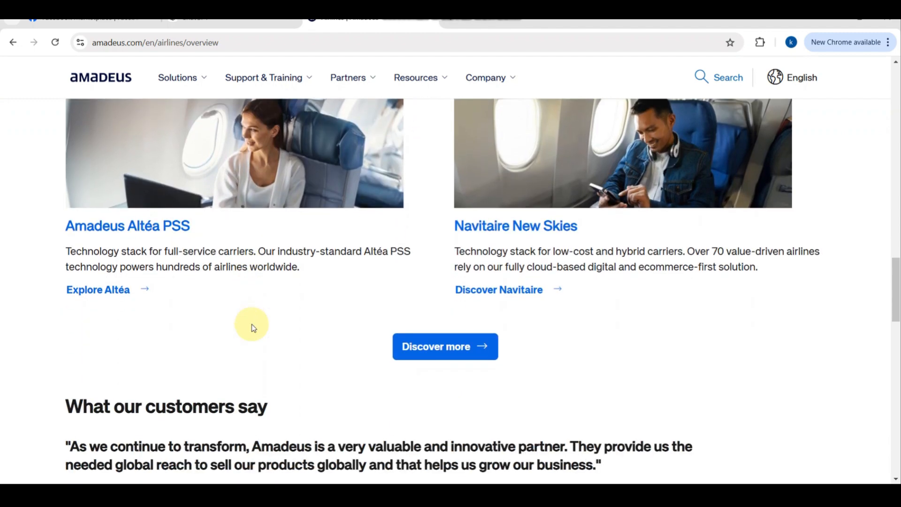
scroll("down", 3)
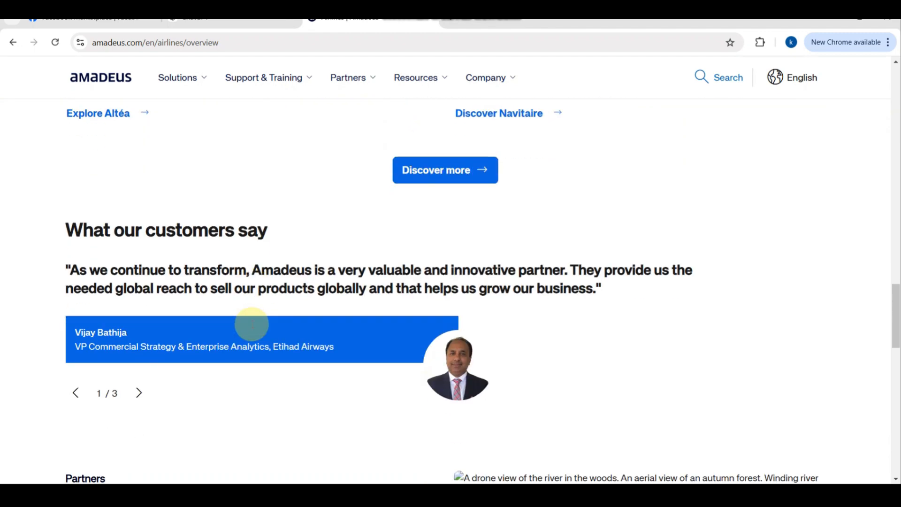
scroll("down", 3)
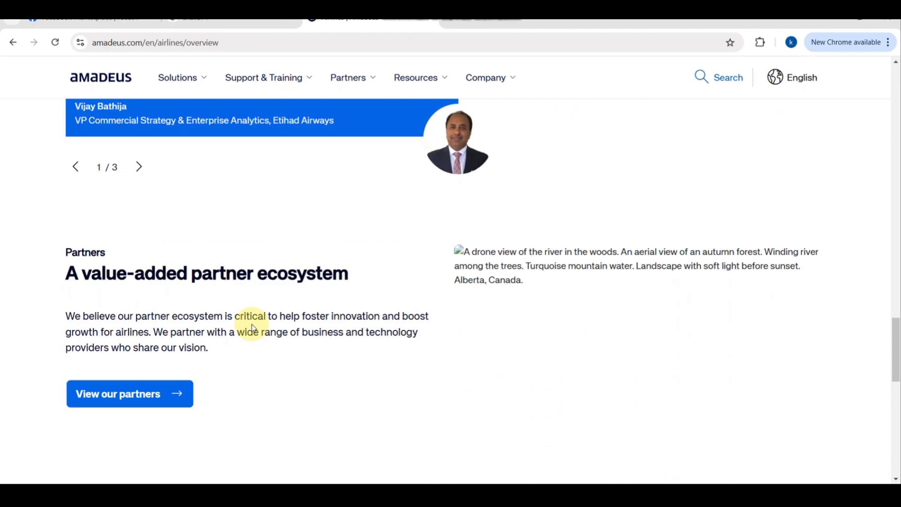
scroll("down", 3)
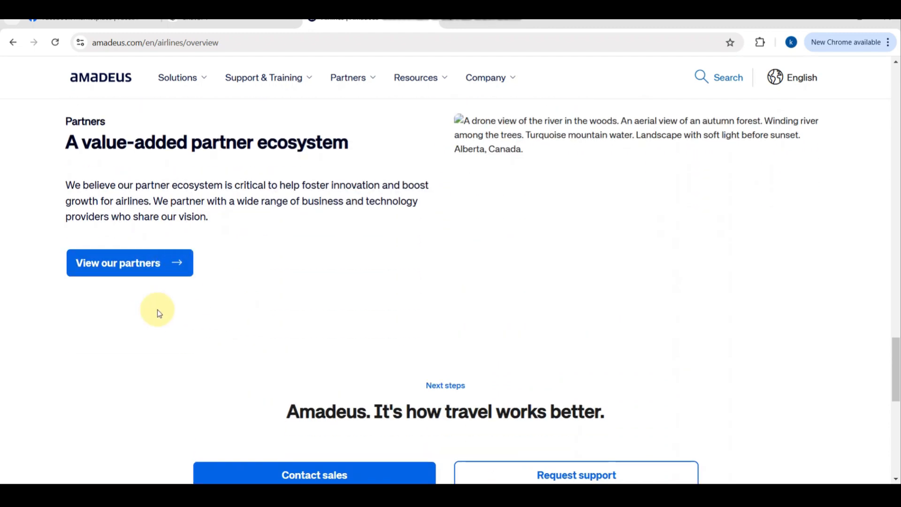
scroll("down", 3)
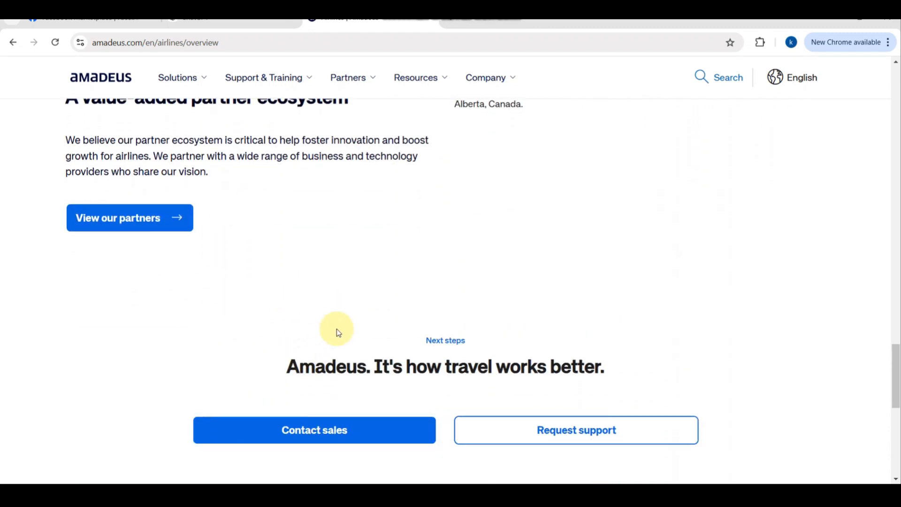
scroll("down", 3)
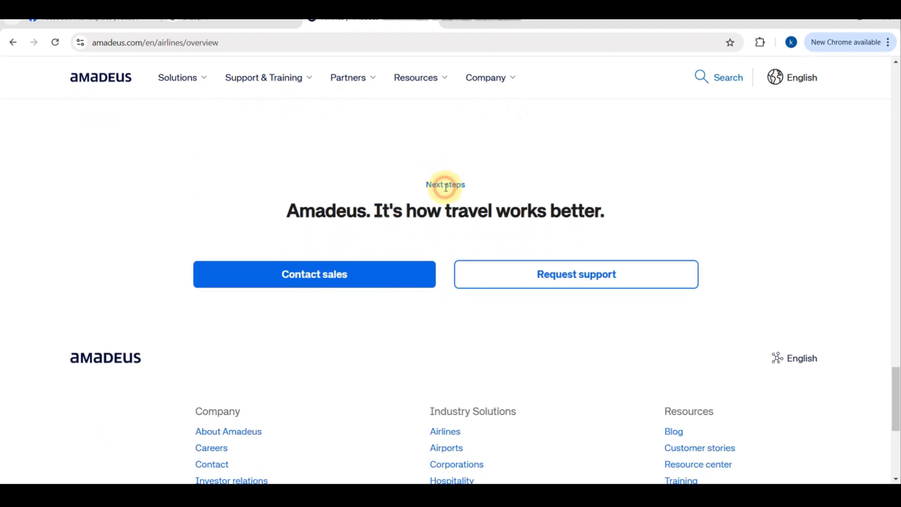
scroll("down", 3)
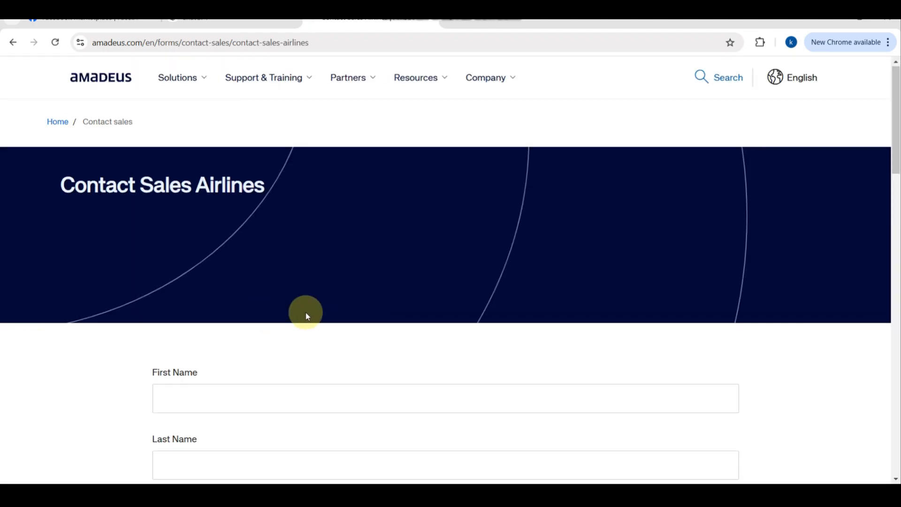
Step: Enter name, email, phone number and company 'kaiza' in the sales form
scroll("down", 3)
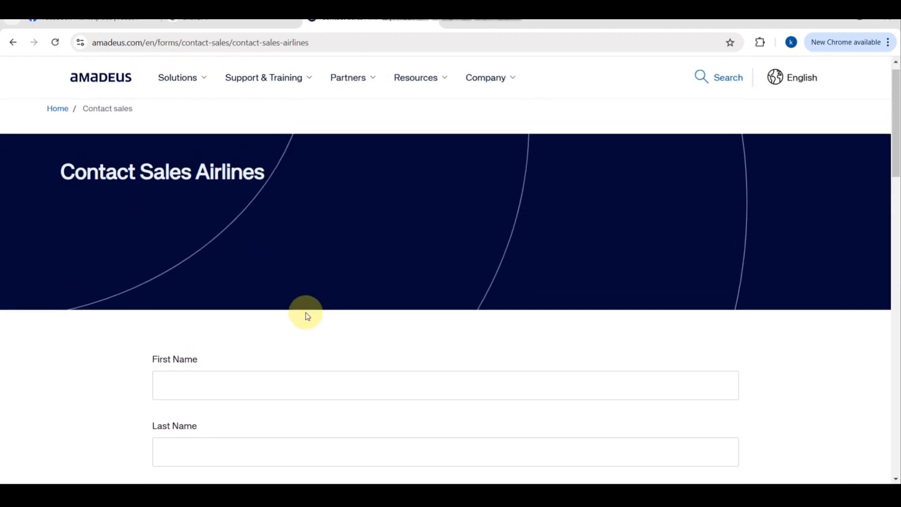
scroll("down", 3)
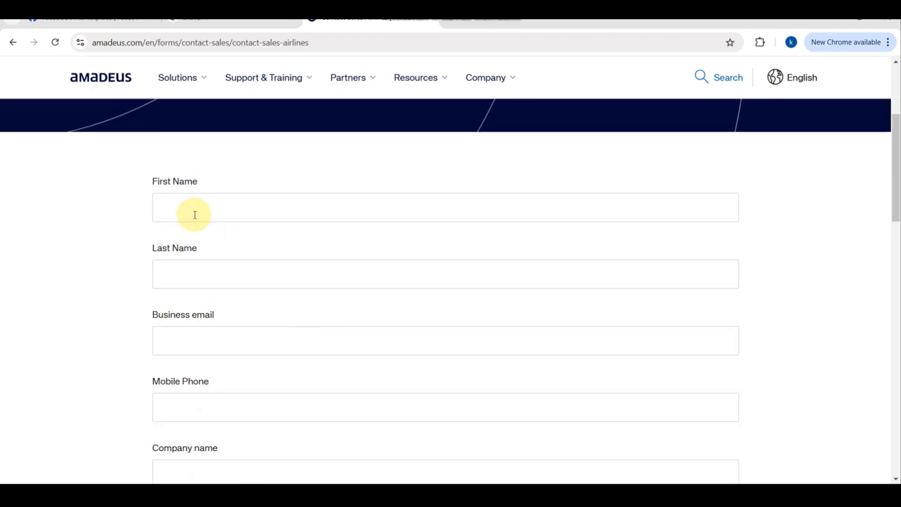
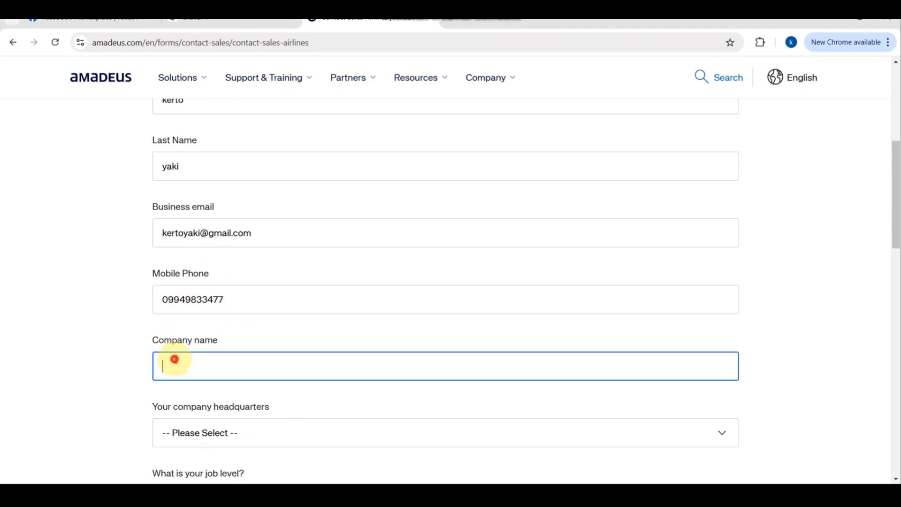
type("kaiza")
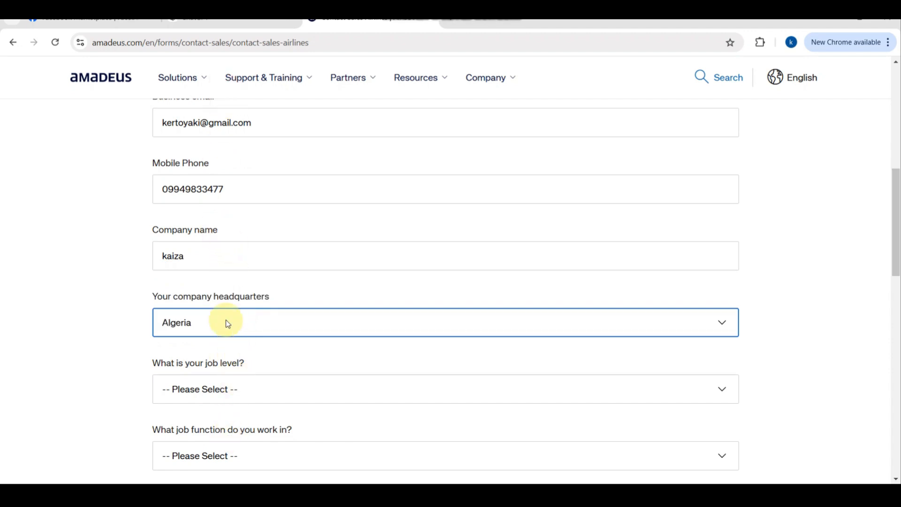
mouse_move(233, 252)
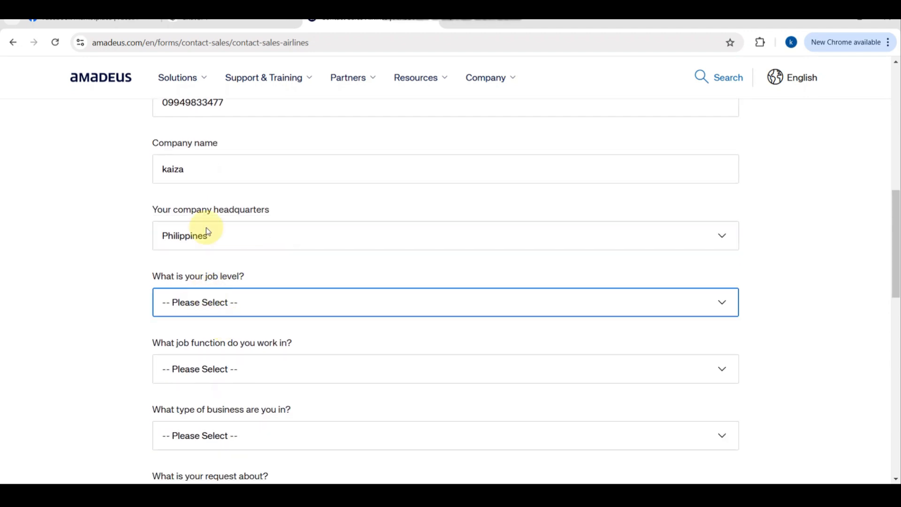
mouse_move(205, 175)
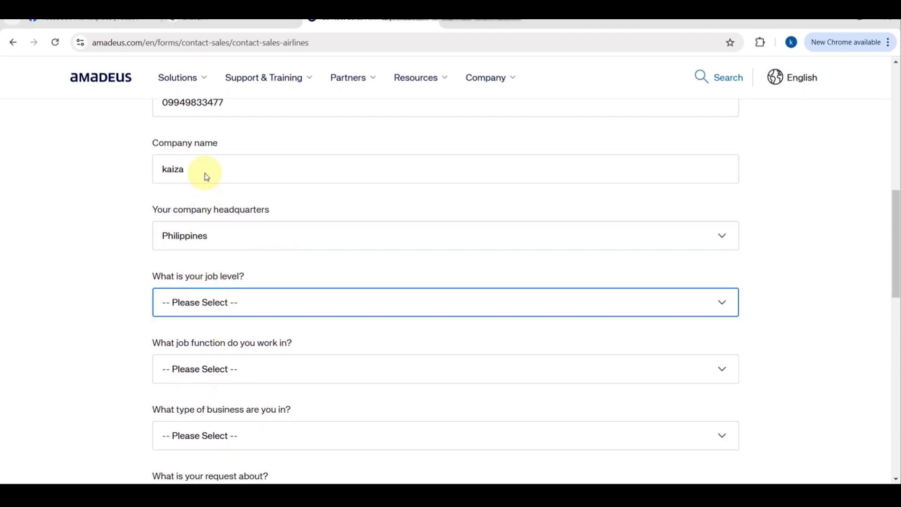
mouse_move(192, 177)
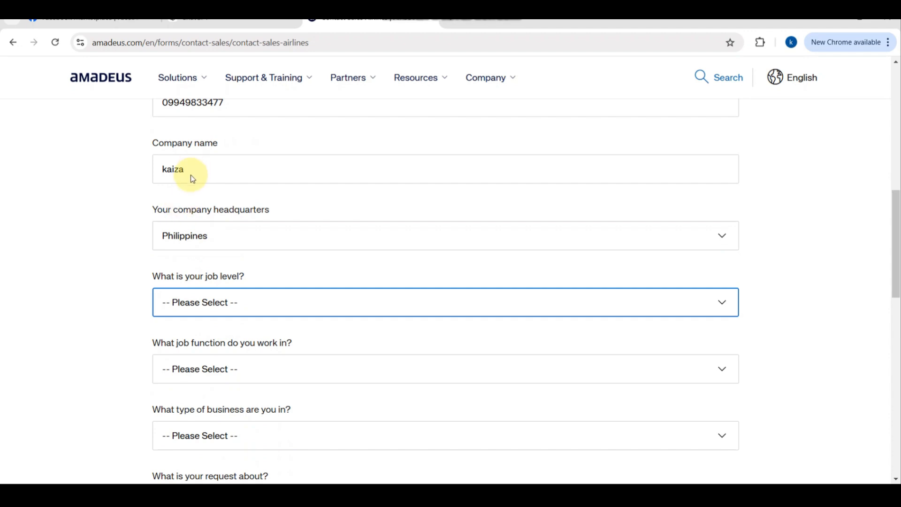
Step: Choose job level Owner, function Legal, Business travel agency, and a product-information request
left_click(445, 301)
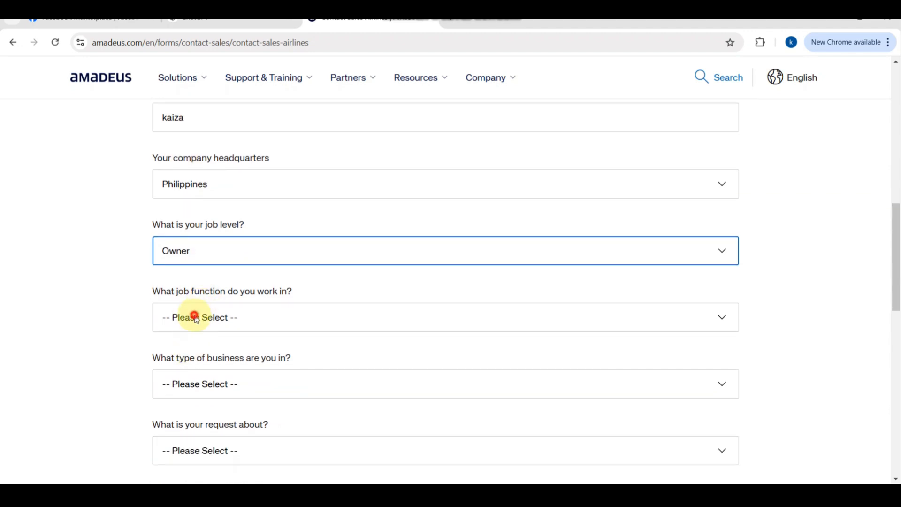
left_click(444, 325)
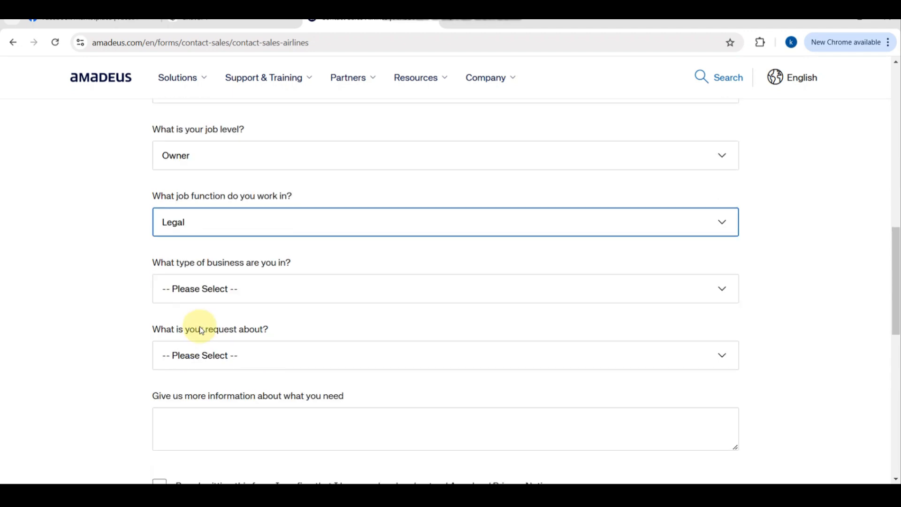
left_click(444, 295)
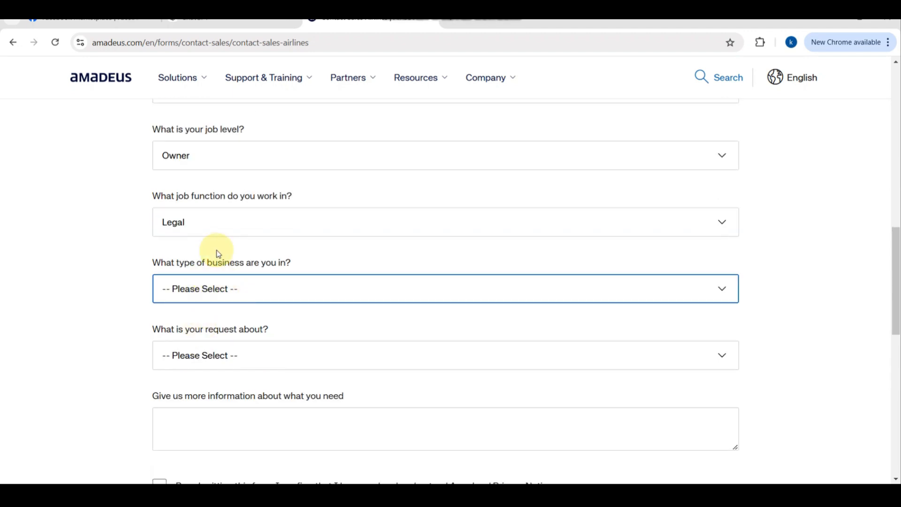
mouse_move(194, 79)
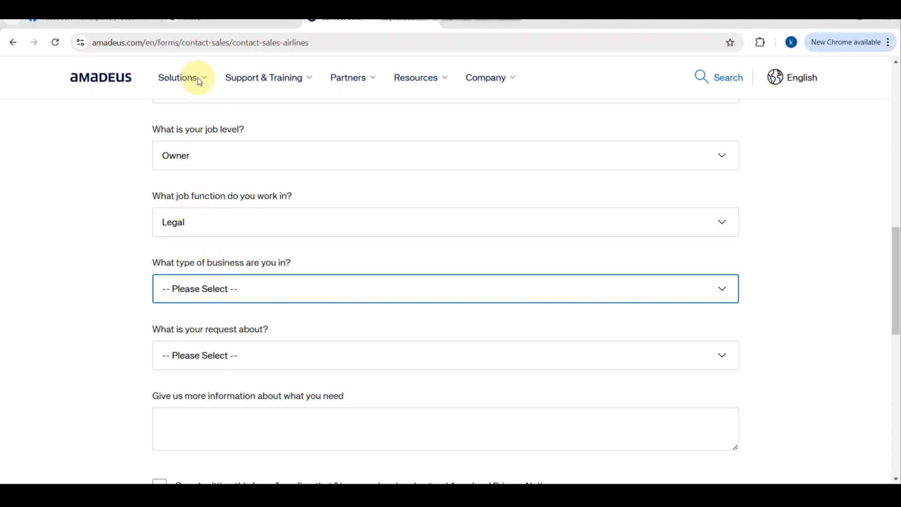
left_click(444, 288)
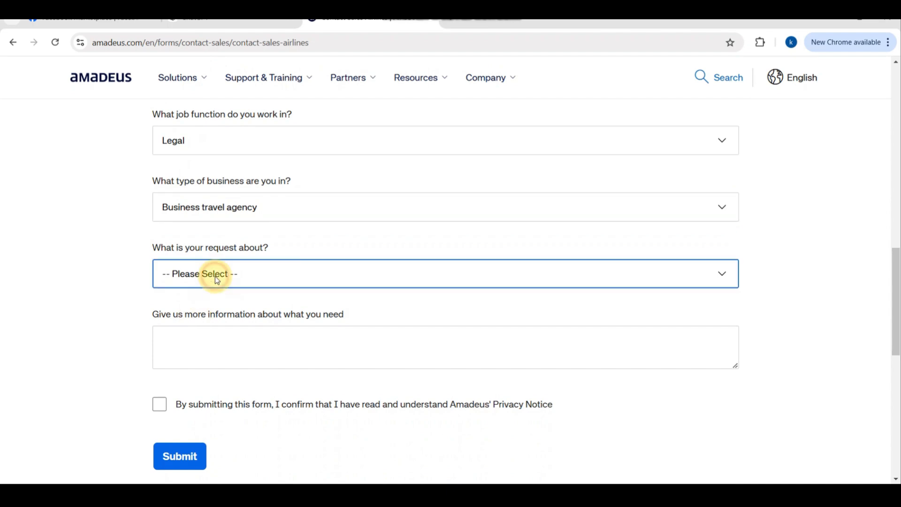
mouse_move(220, 329)
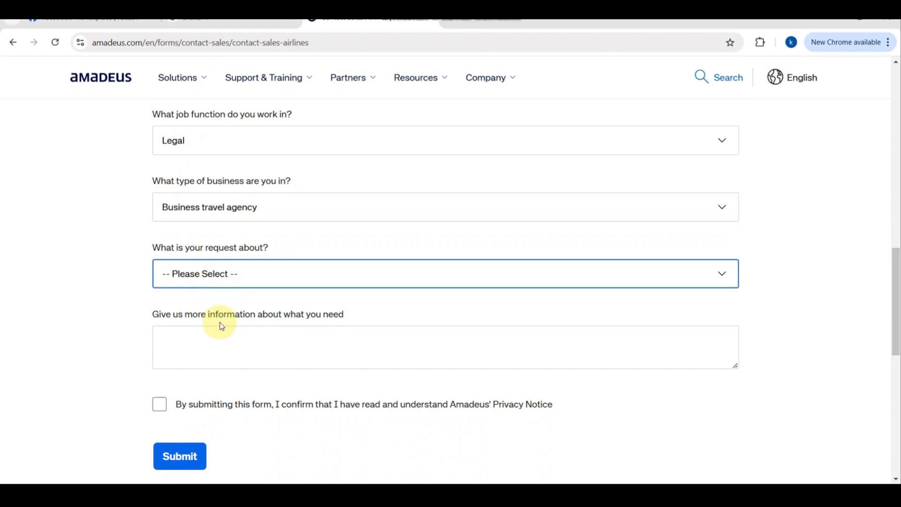
left_click(218, 361)
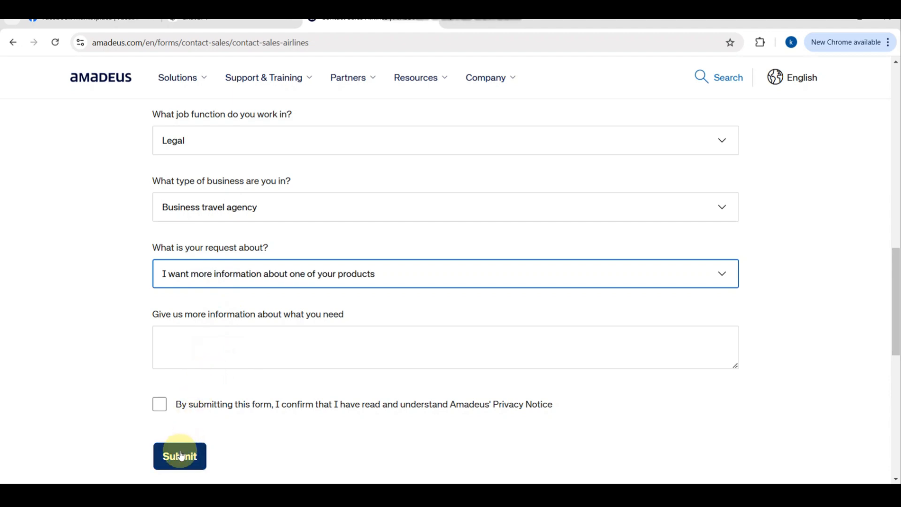
Step: Submit the form, see the two-missing-fields notice, and return to the Amadeus home page
left_click(179, 456)
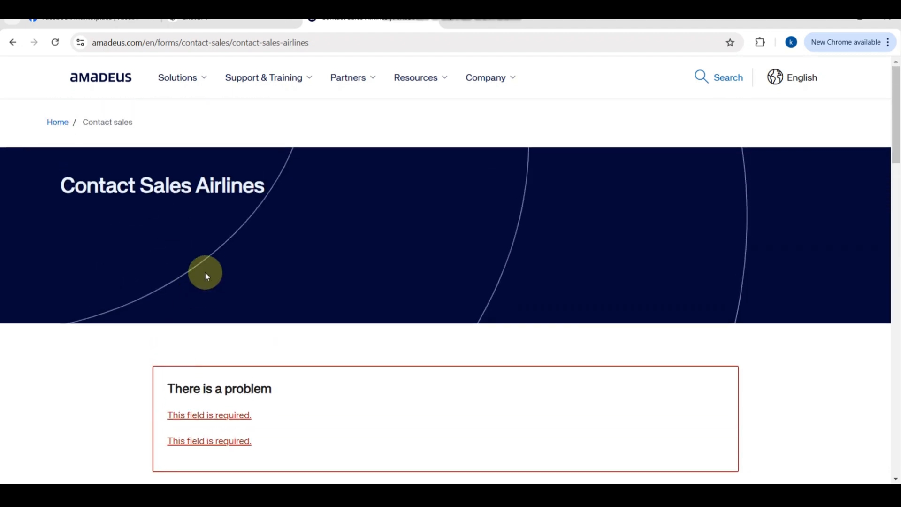
mouse_move(110, 194)
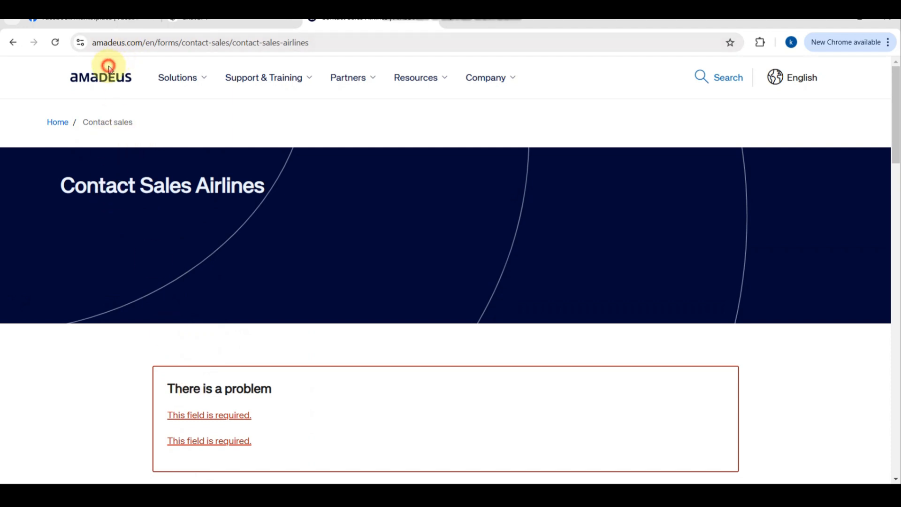
left_click(108, 66)
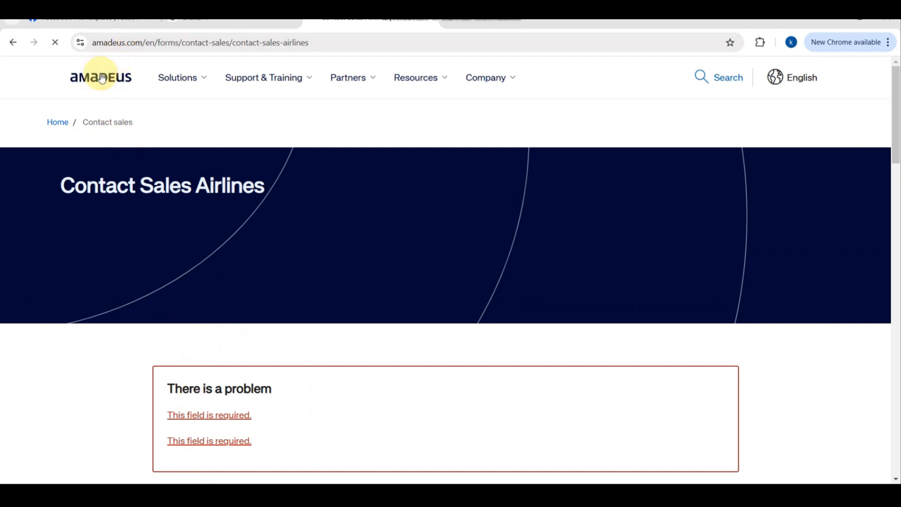
Step: Open the Amadeus site search page from the home page header
left_click(101, 77)
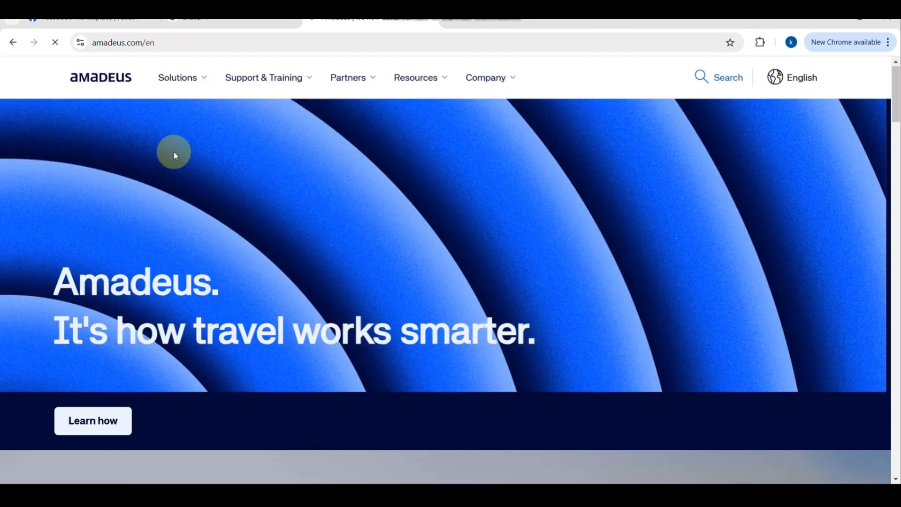
scroll("down", 3)
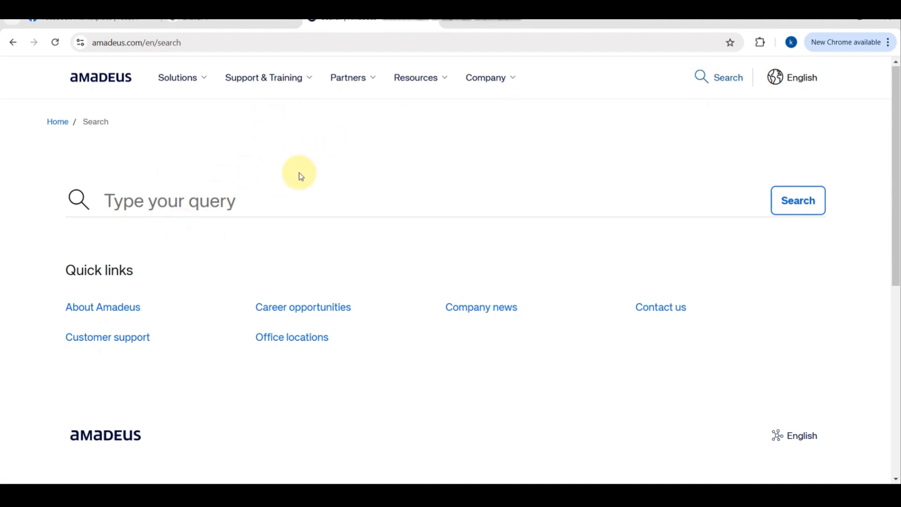
mouse_move(180, 79)
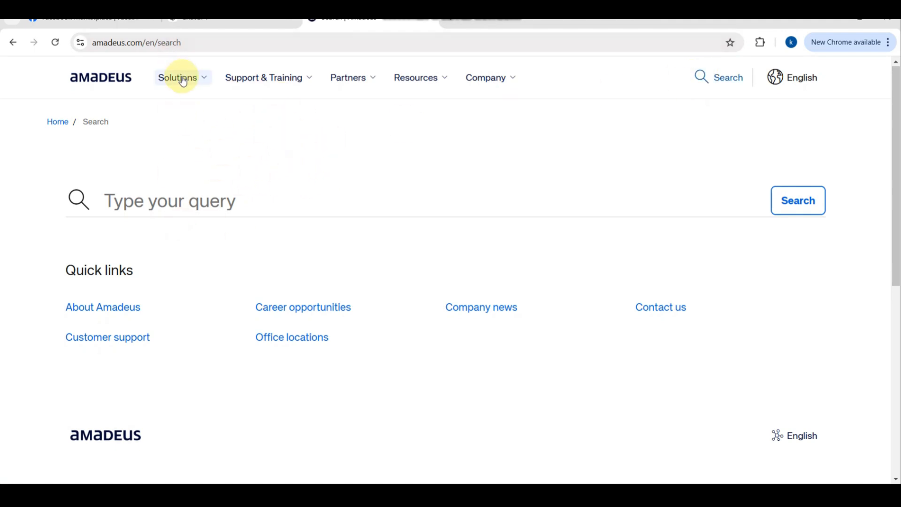
Step: Go through Solutions > Airports to the Amadeus for Airports overview page
left_click(177, 77)
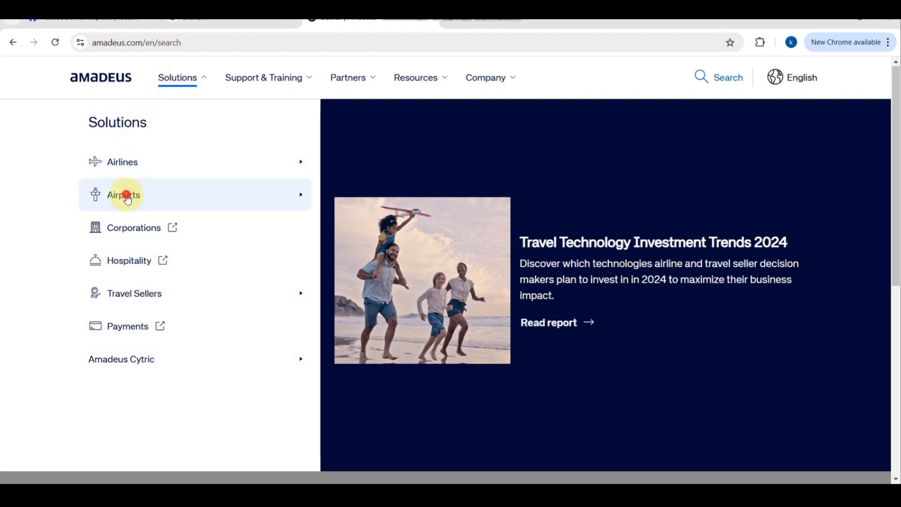
left_click(123, 195)
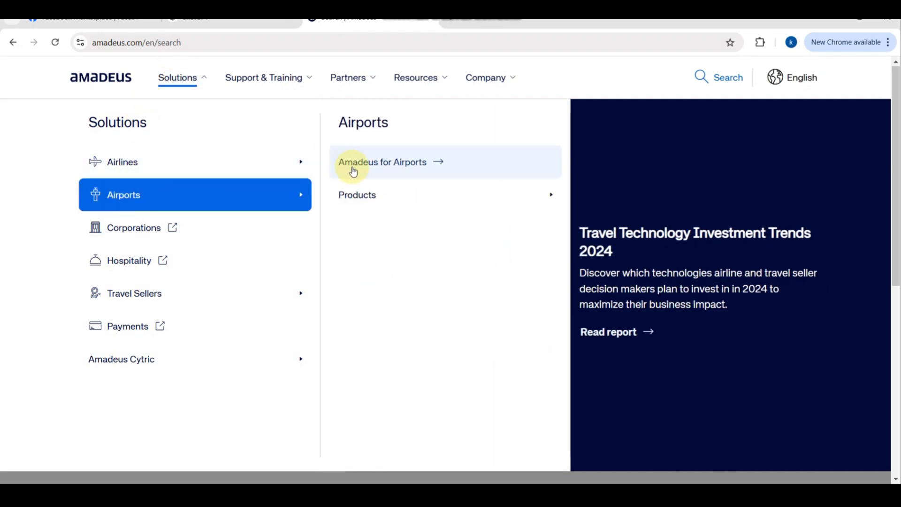
left_click(353, 165)
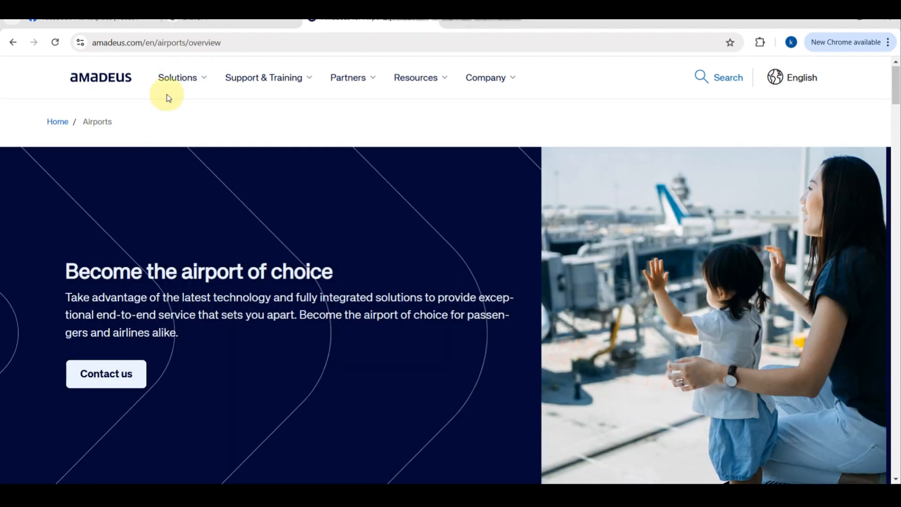
left_click(177, 78)
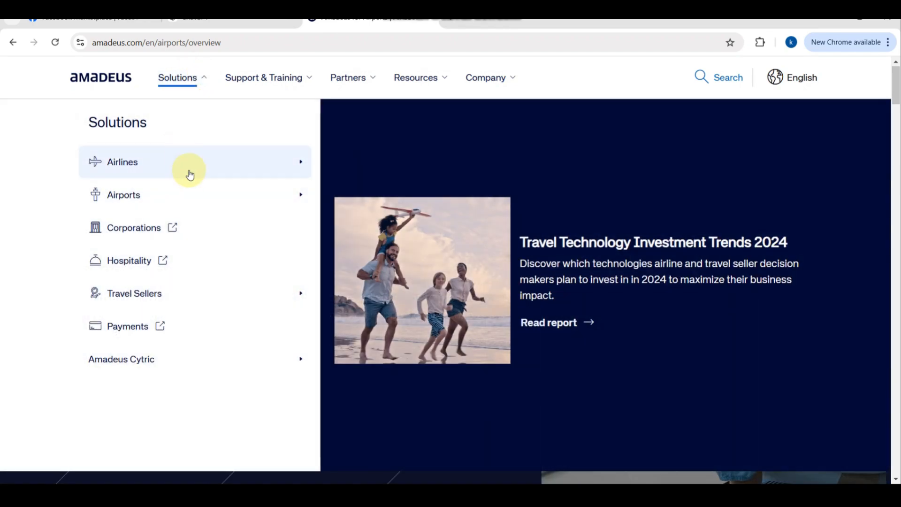
mouse_move(292, 195)
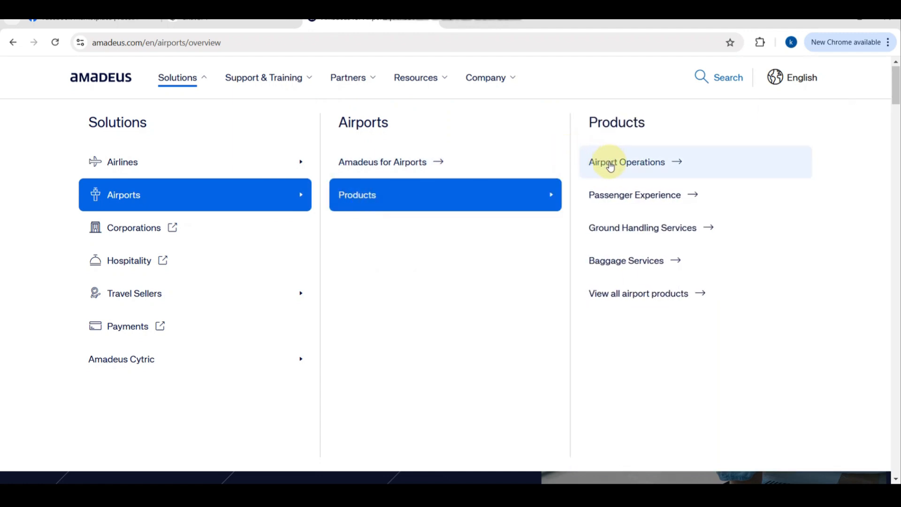
mouse_move(613, 140)
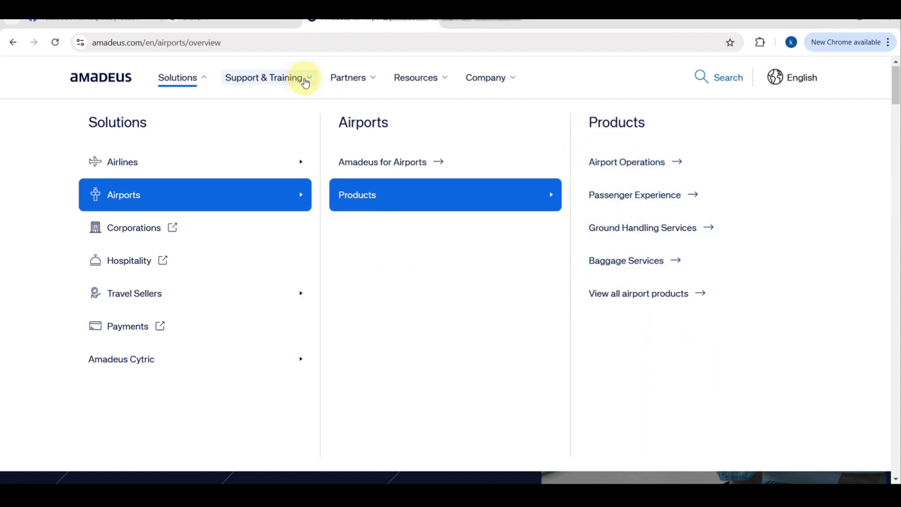
left_click(263, 78)
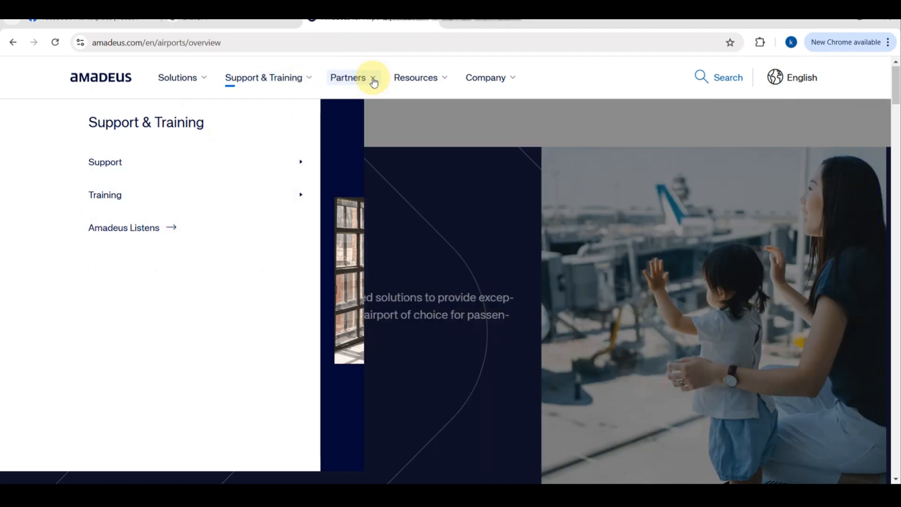
left_click(348, 77)
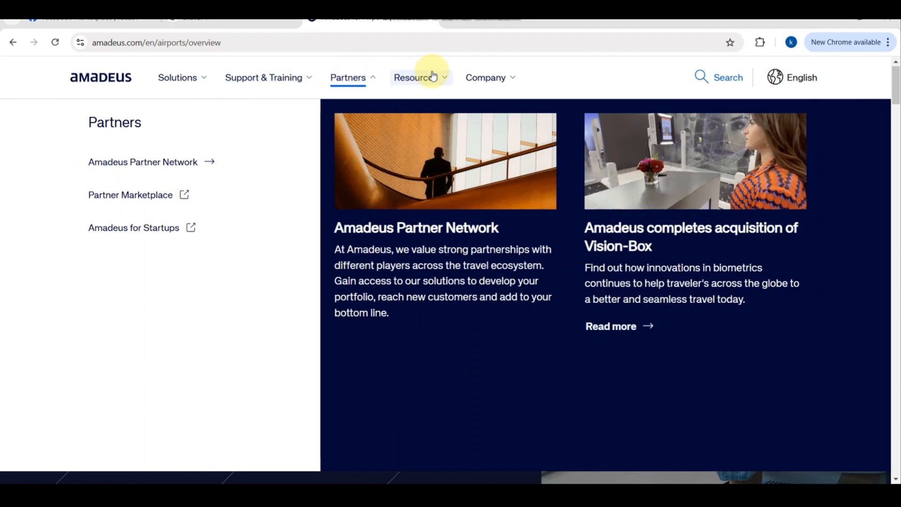
left_click(415, 77)
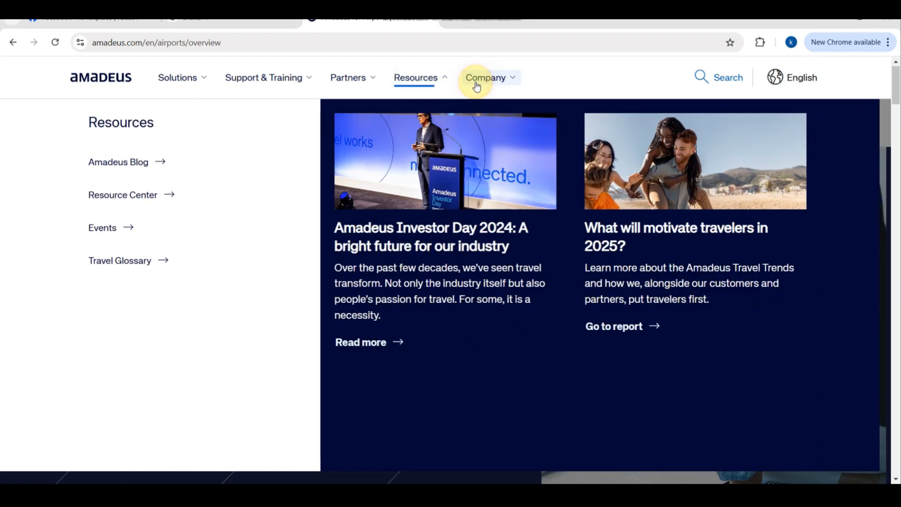
left_click(486, 78)
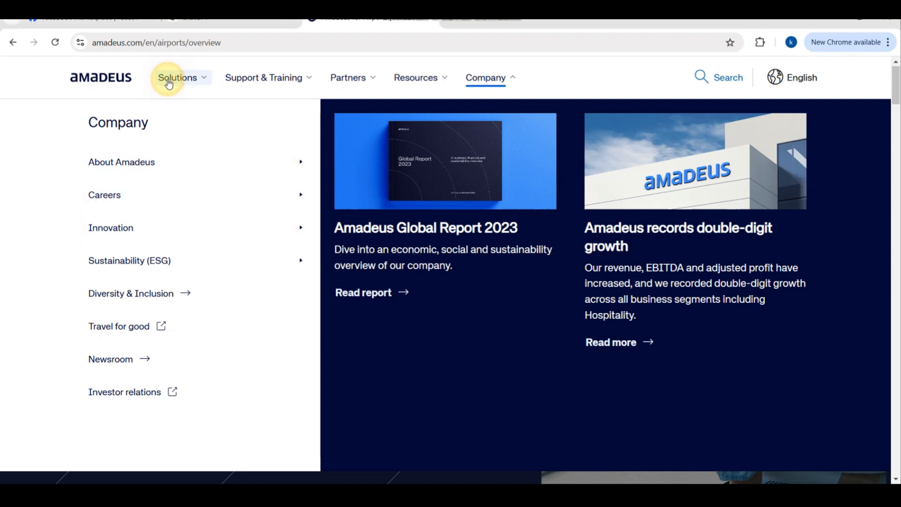
left_click(177, 78)
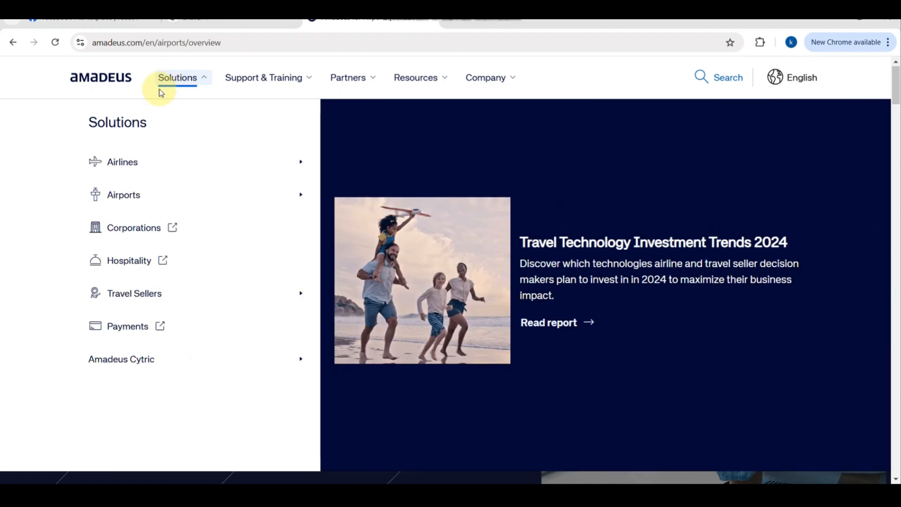
mouse_move(133, 215)
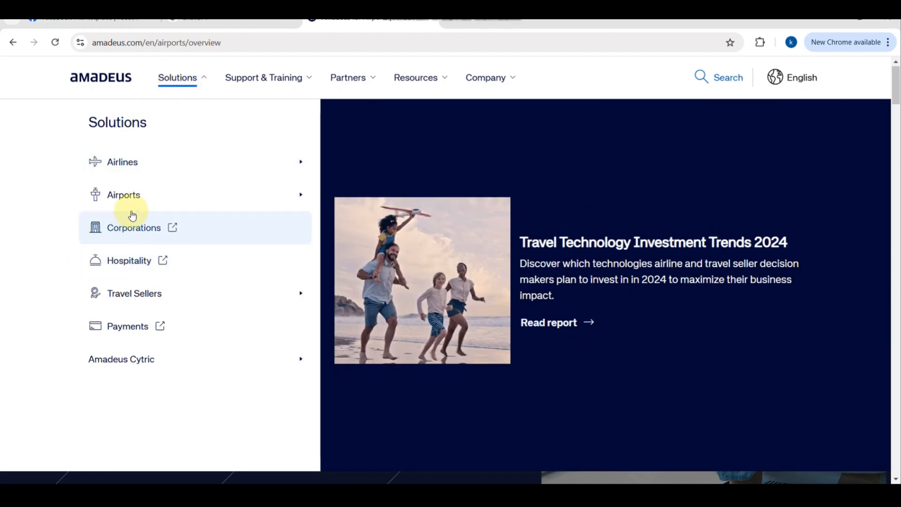
left_click(131, 195)
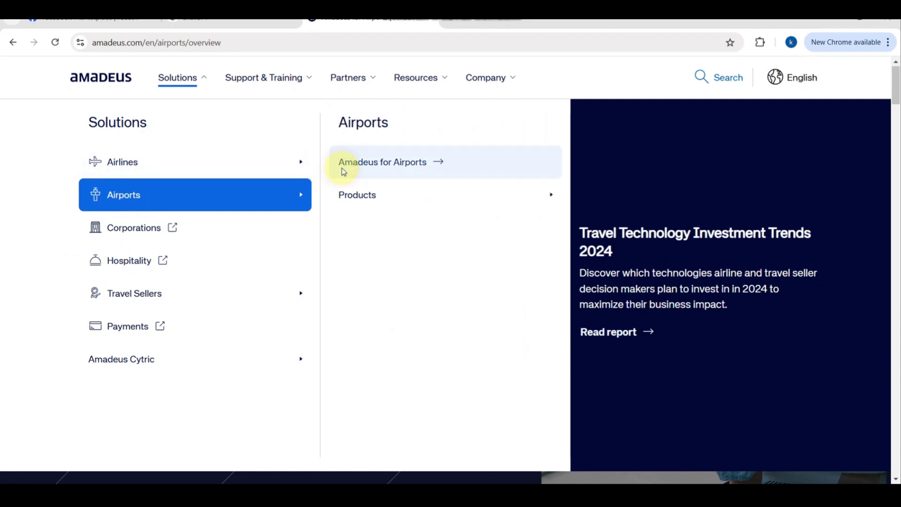
left_click(382, 162)
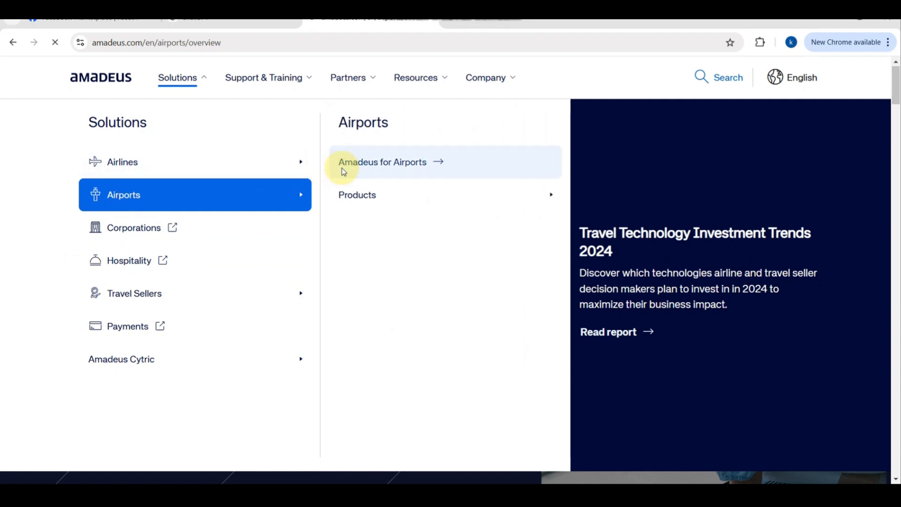
left_click(382, 162)
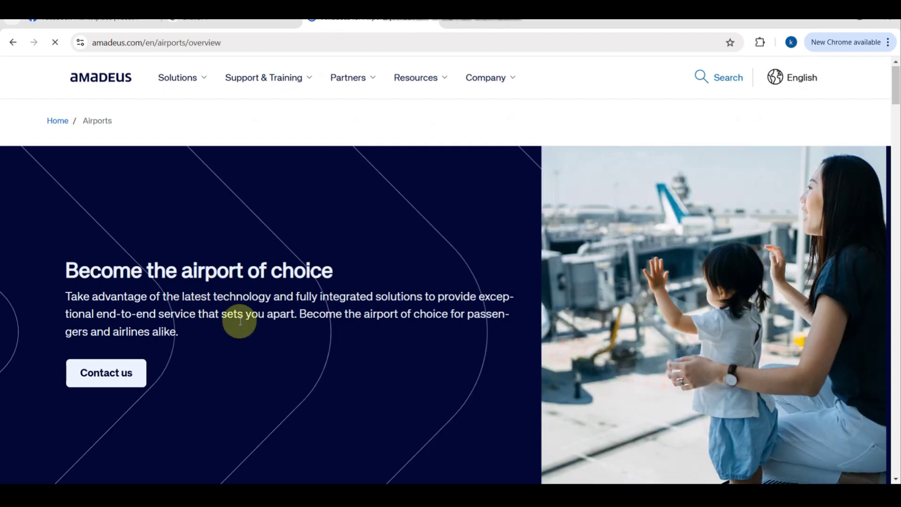
Step: Jump to Features on the Airports overview and scroll through the Benefits section
scroll("down", 3)
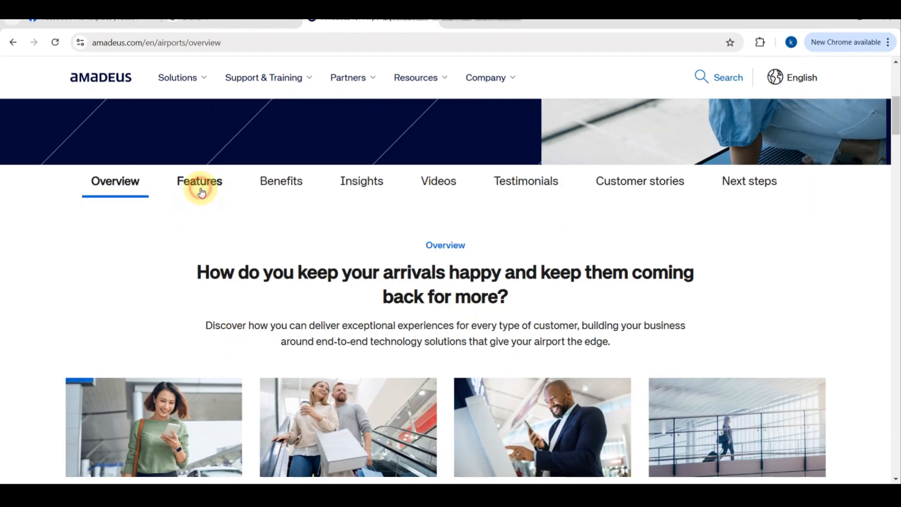
left_click(199, 181)
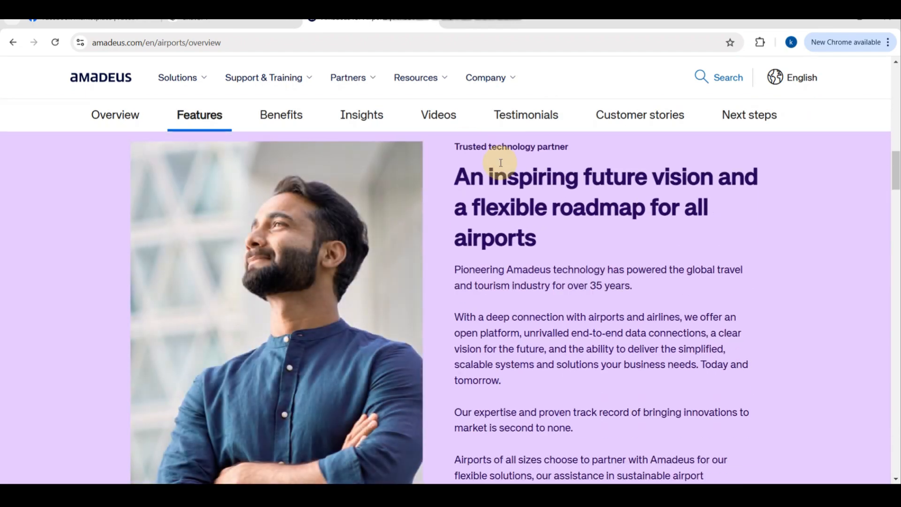
scroll("down", 3)
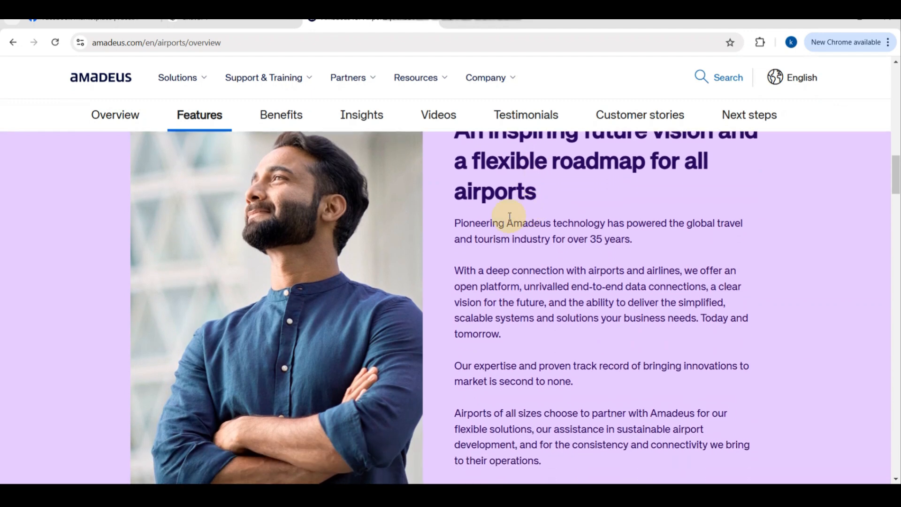
mouse_move(485, 224)
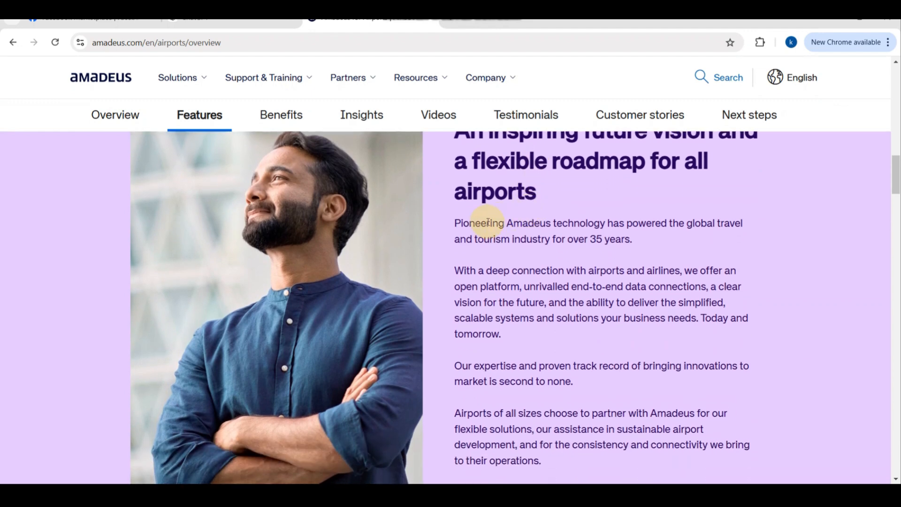
scroll("down", 3)
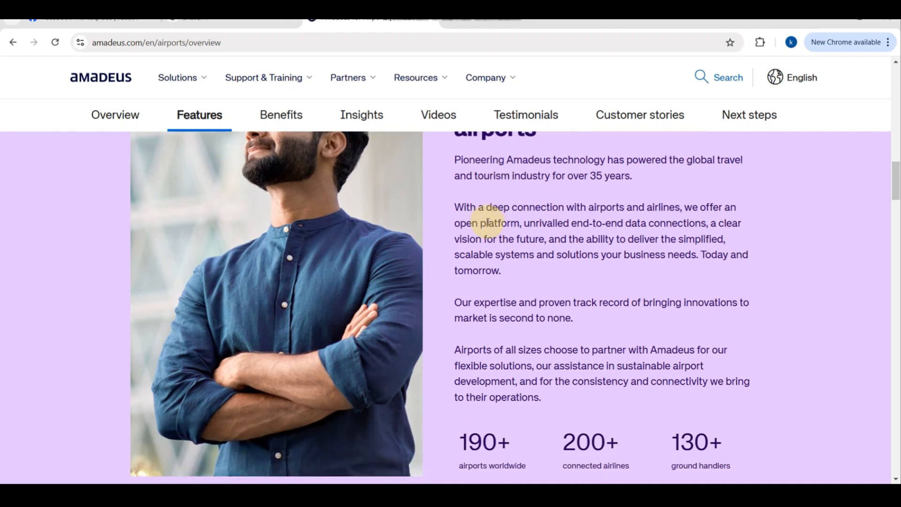
scroll("down", 3)
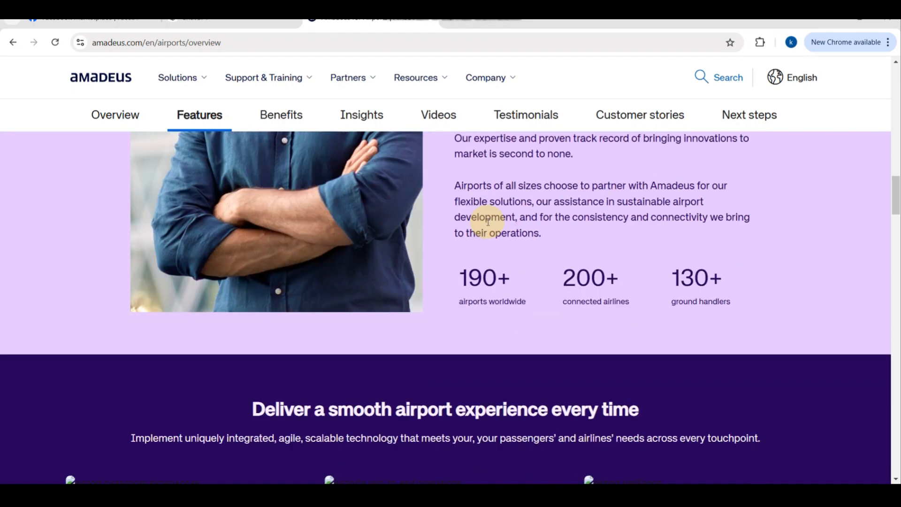
scroll("down", 3)
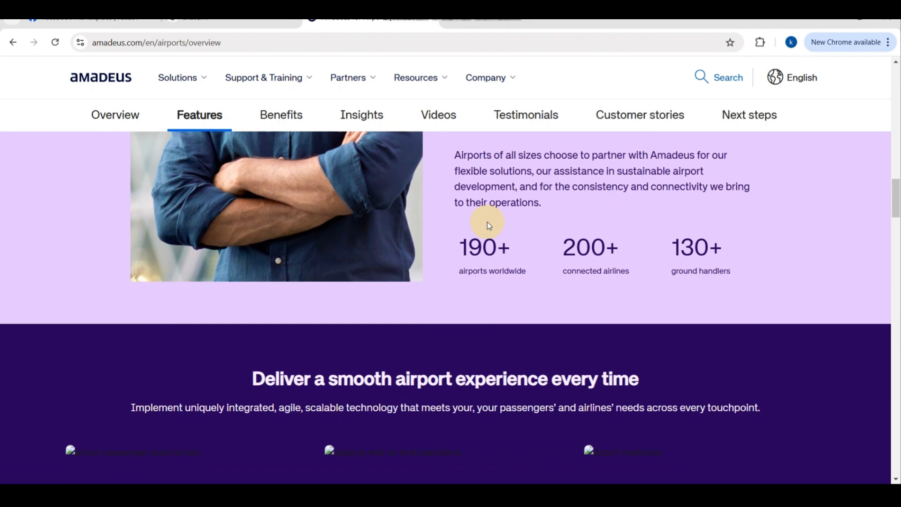
scroll("down", 3)
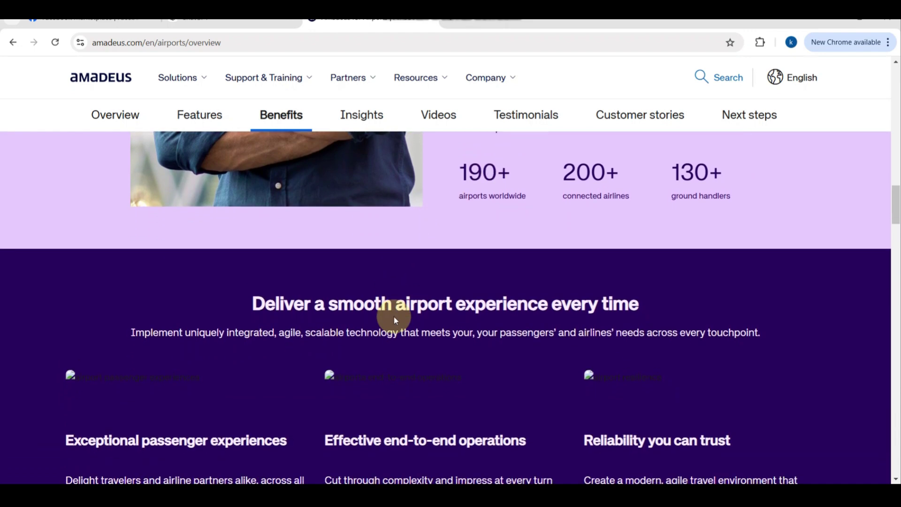
scroll("down", 3)
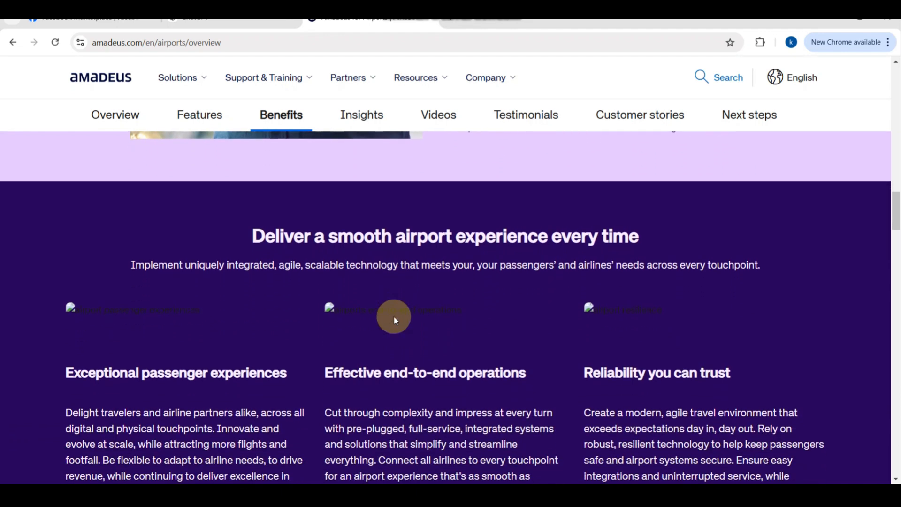
scroll("down", 3)
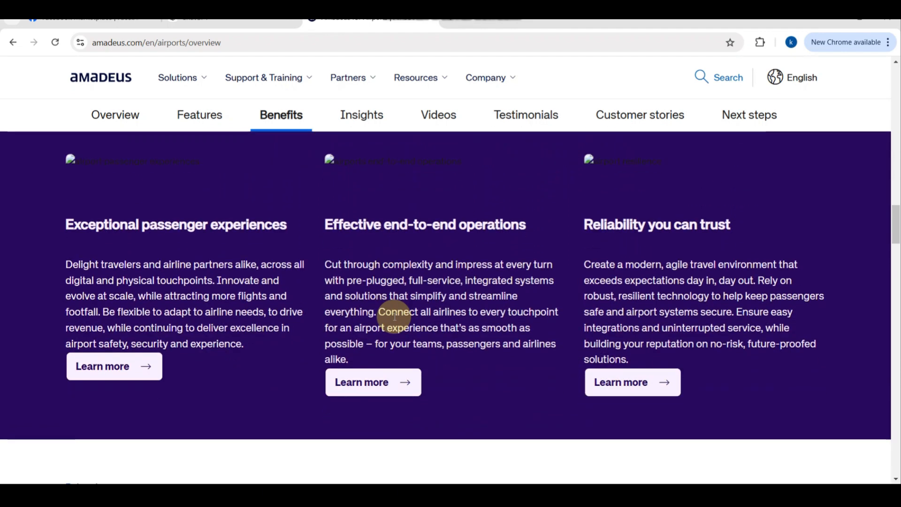
scroll("down", 3)
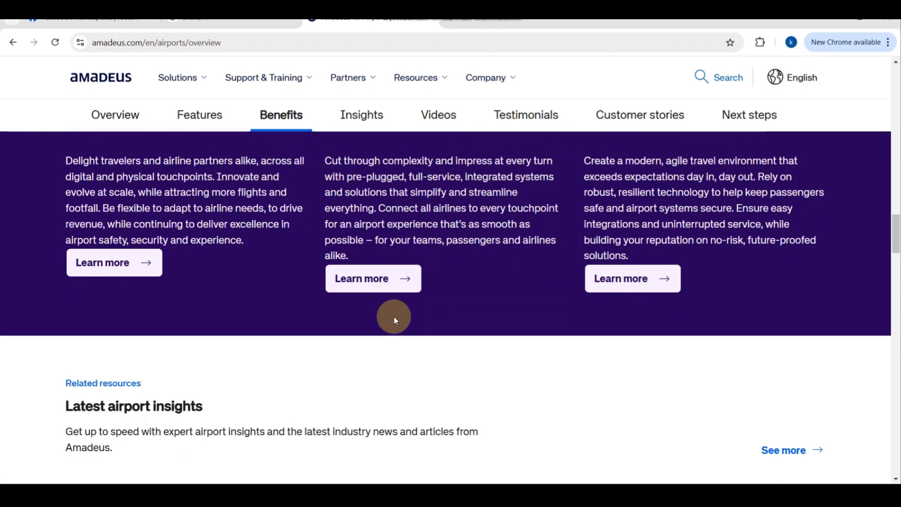
Step: Reach Latest airport insights and open the sustainable aviation fuel blog article
left_click(361, 115)
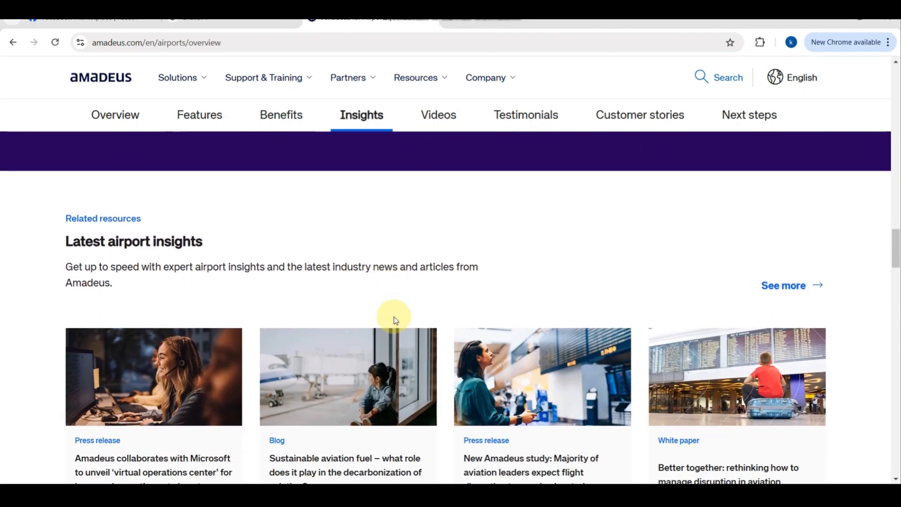
scroll("down", 3)
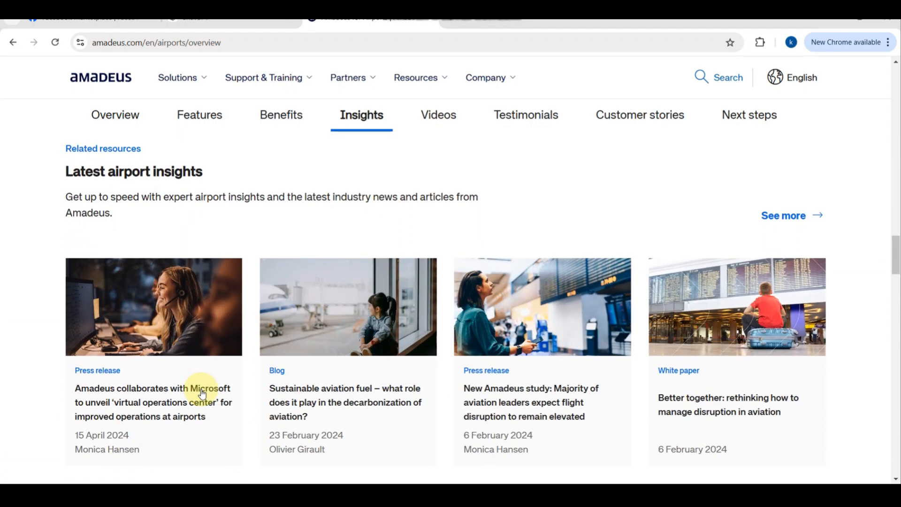
scroll("down", 3)
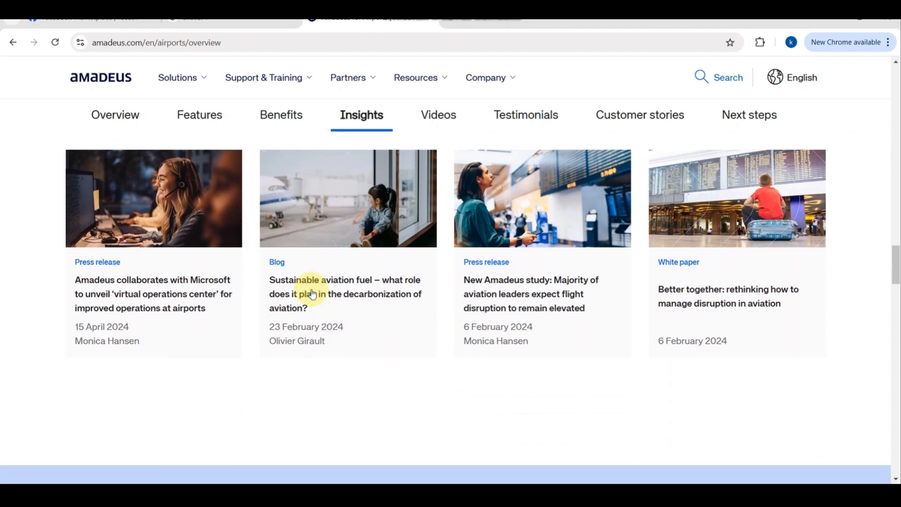
left_click(199, 115)
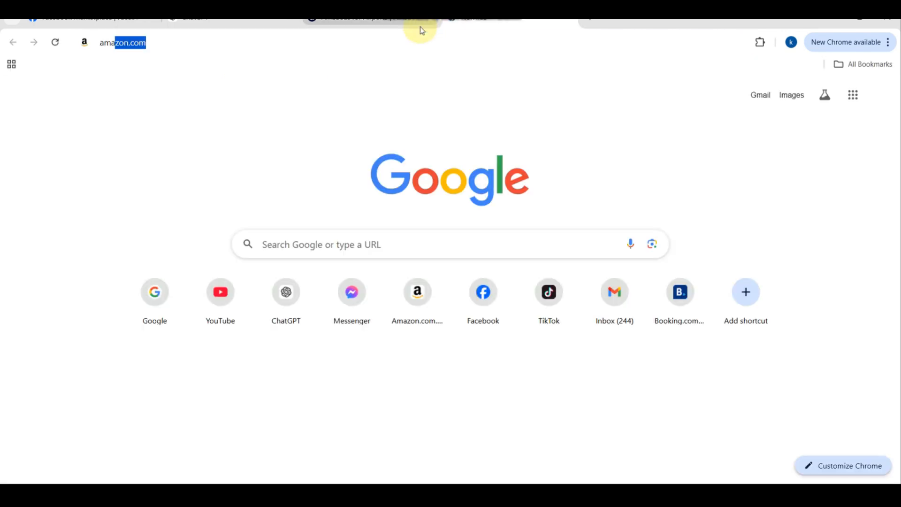
Step: Search Google again for 'amadeus'
type("amadeus")
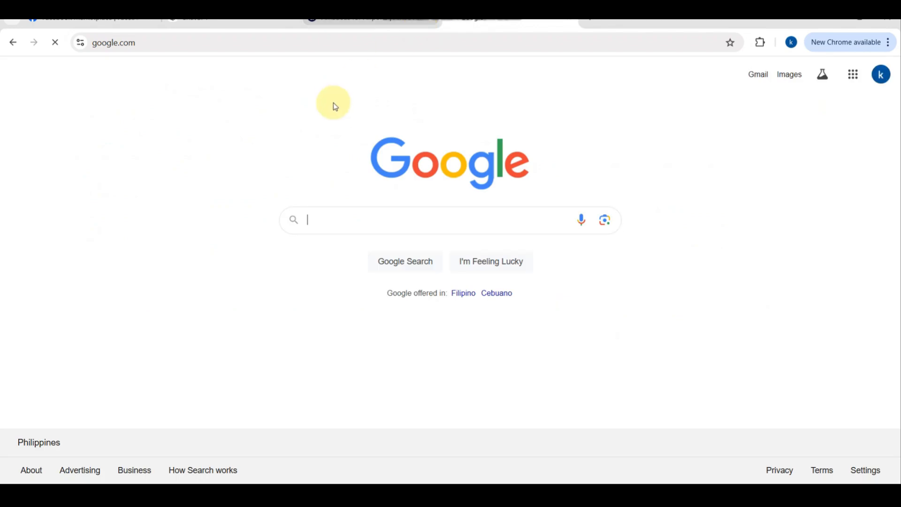
type("am")
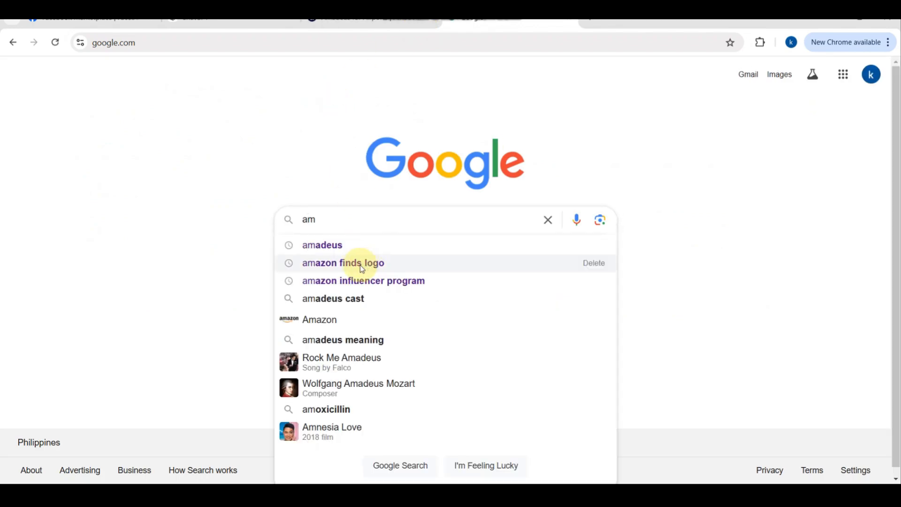
left_click(322, 244)
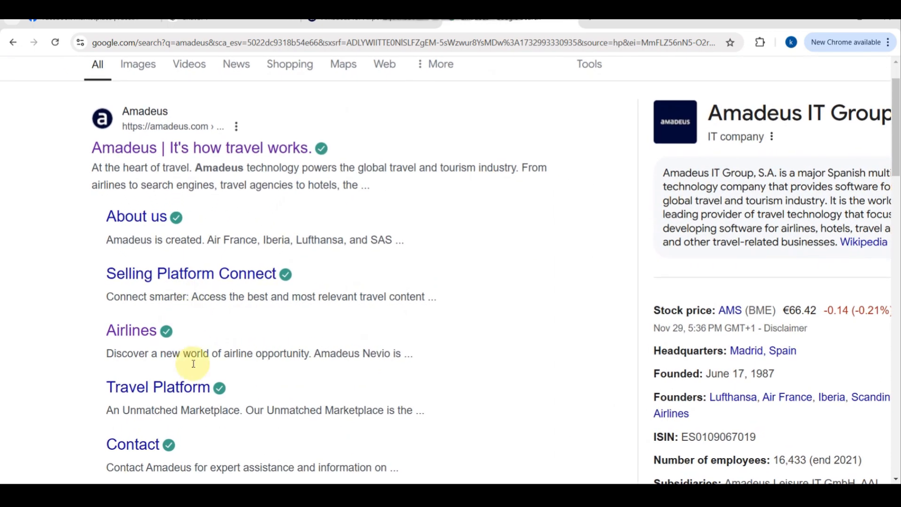
Step: Scroll through People also ask, LinkedIn, Hospitality and Wikipedia results, then back up
scroll("down", 3)
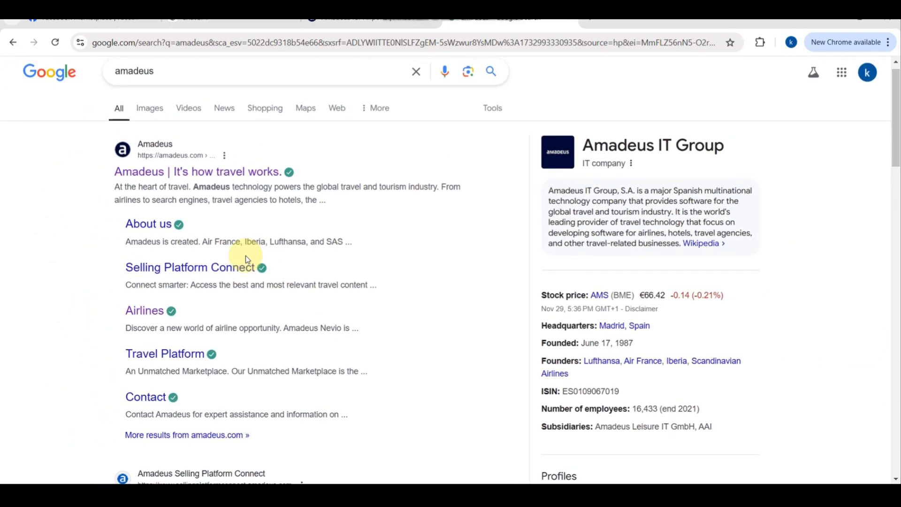
scroll("down", 3)
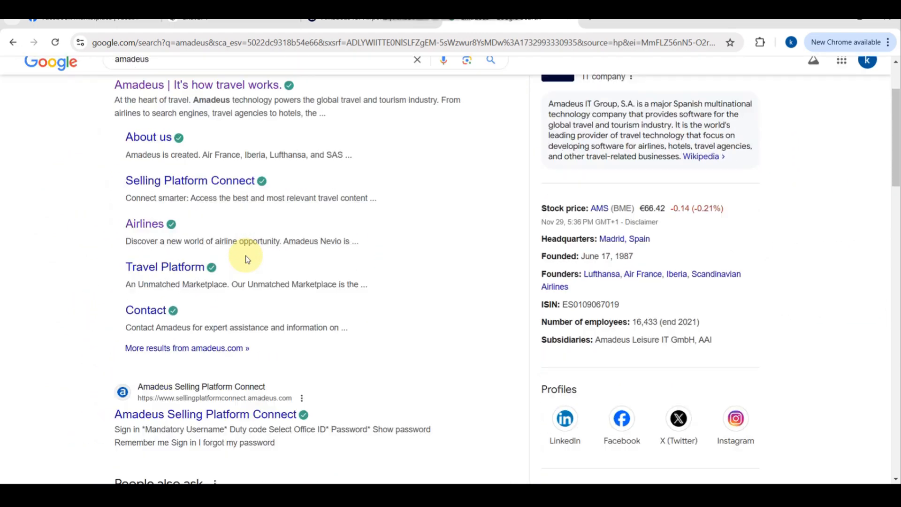
scroll("down", 3)
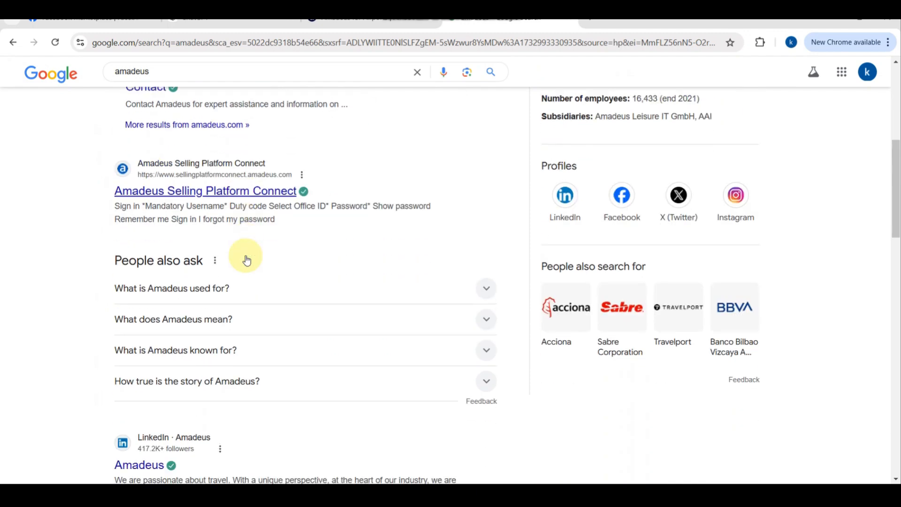
scroll("down", 3)
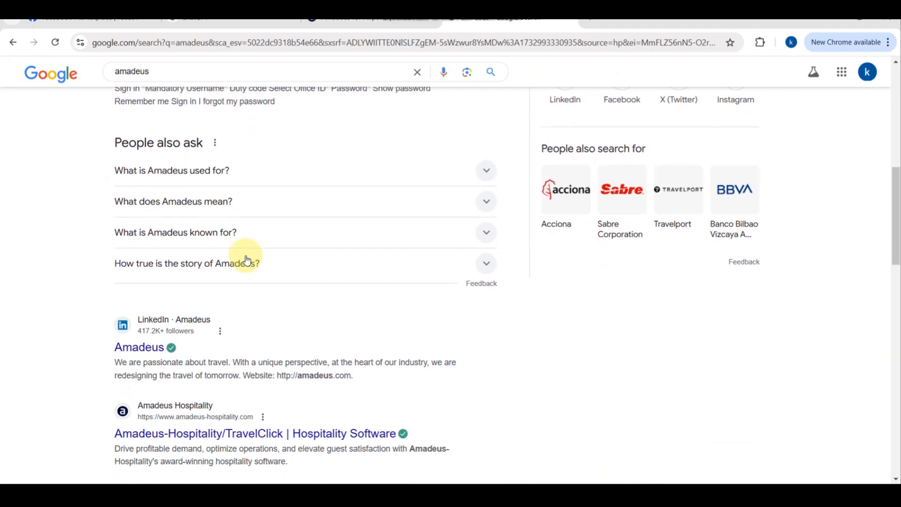
scroll("down", 3)
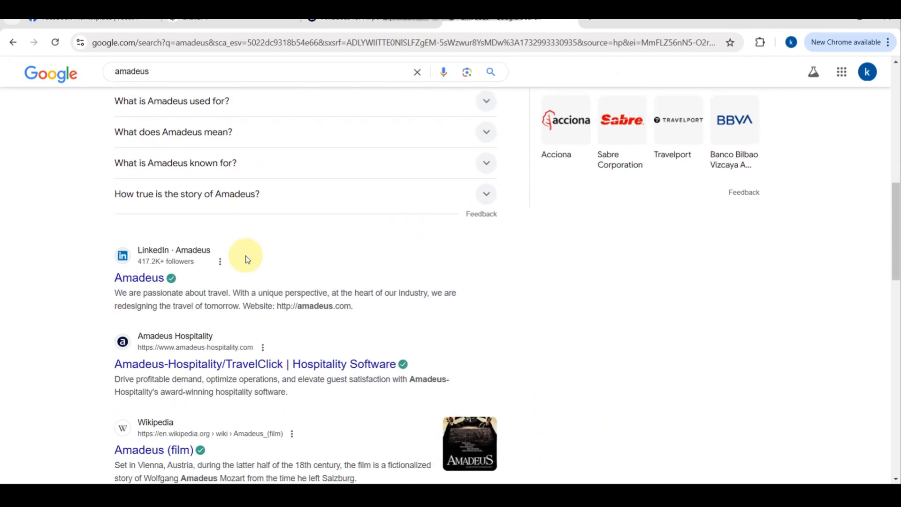
scroll("down", 3)
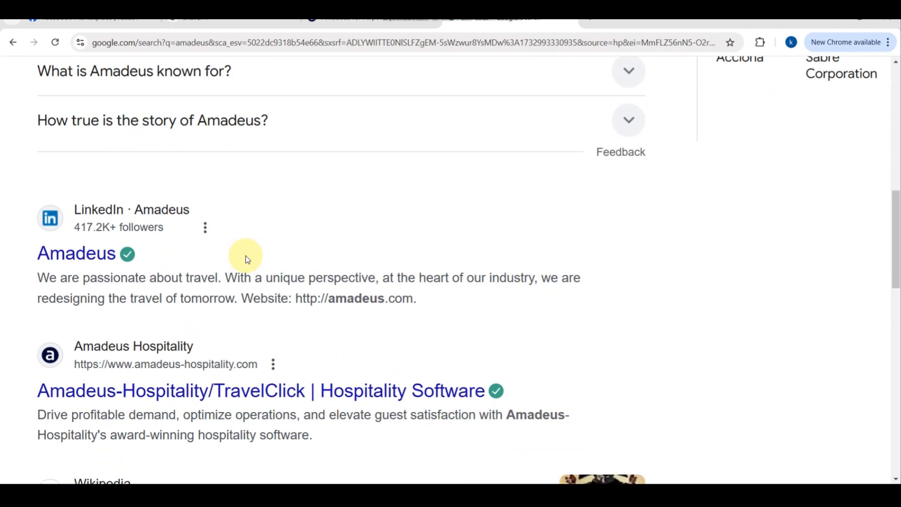
scroll("up", 3)
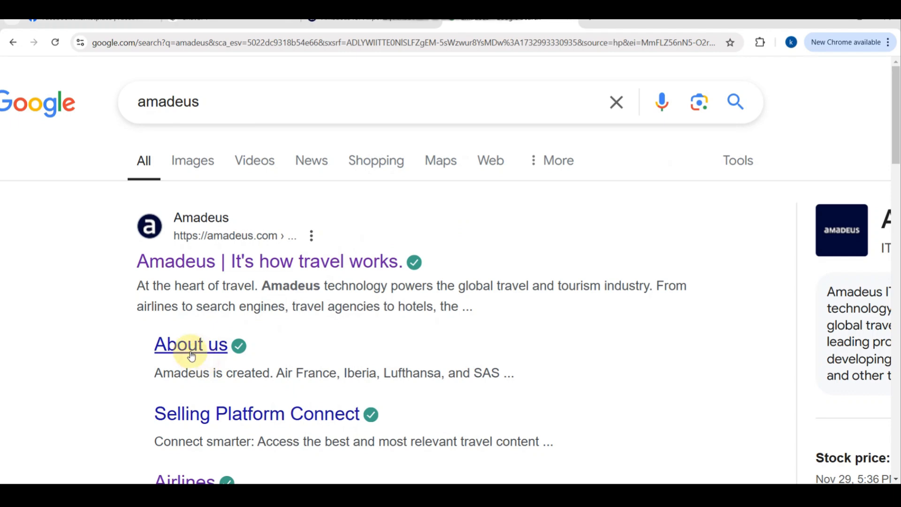
Step: Open About us and scroll through its story, workforce figures and excellence sections
left_click(190, 345)
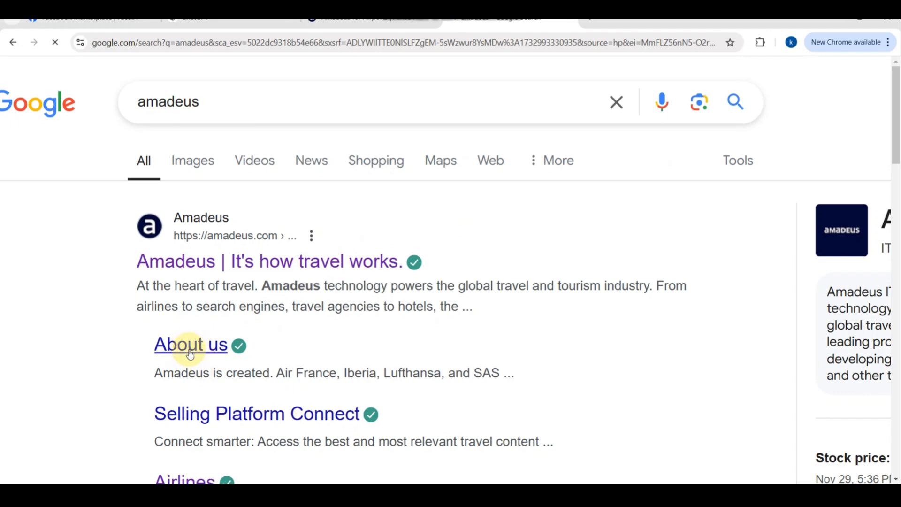
left_click(190, 345)
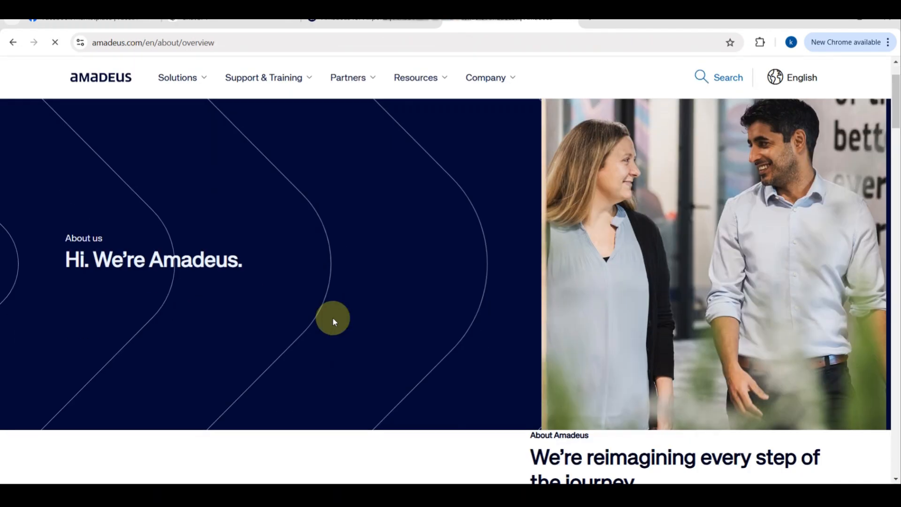
scroll("down", 3)
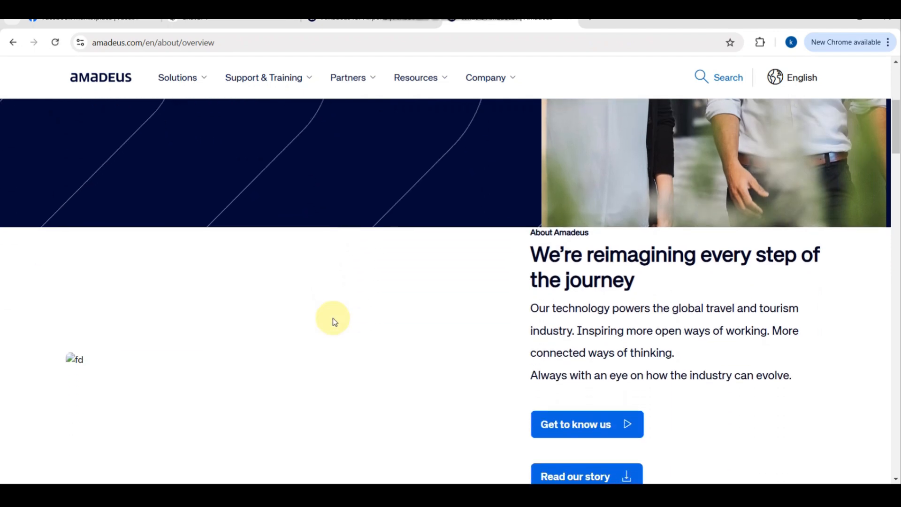
scroll("down", 3)
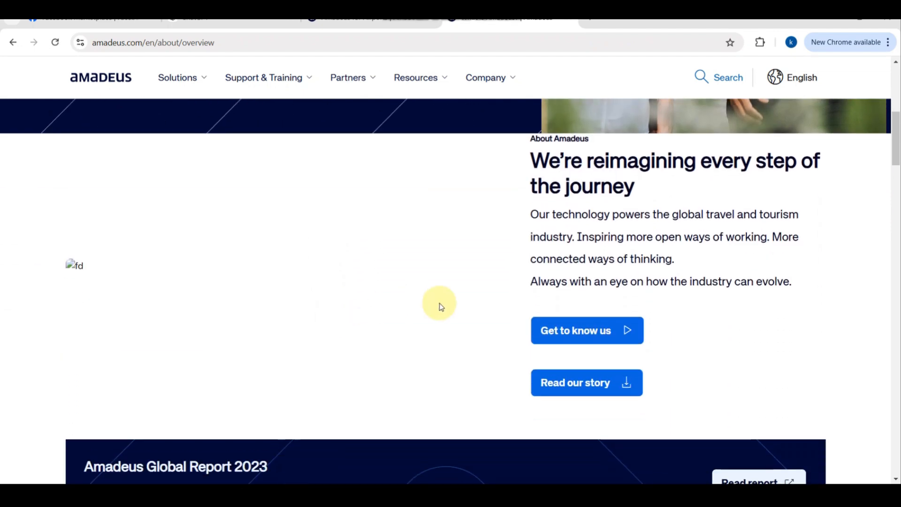
scroll("down", 3)
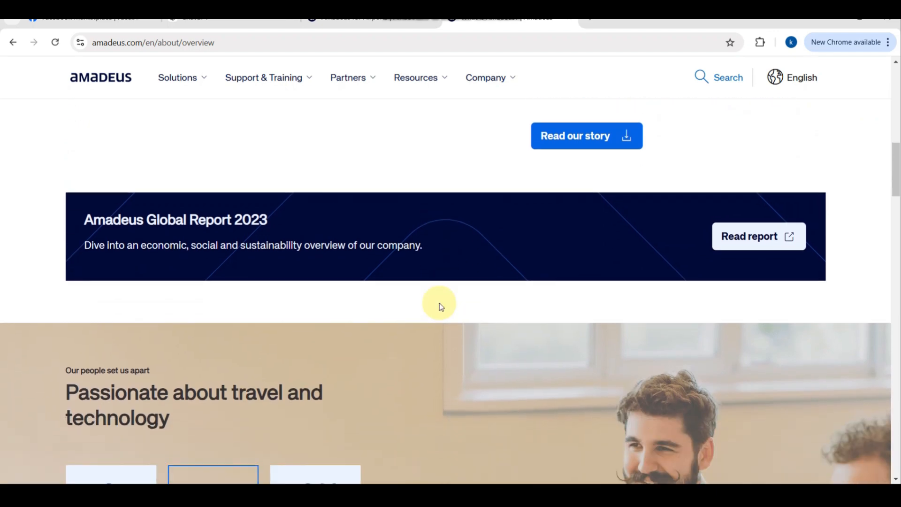
scroll("down", 3)
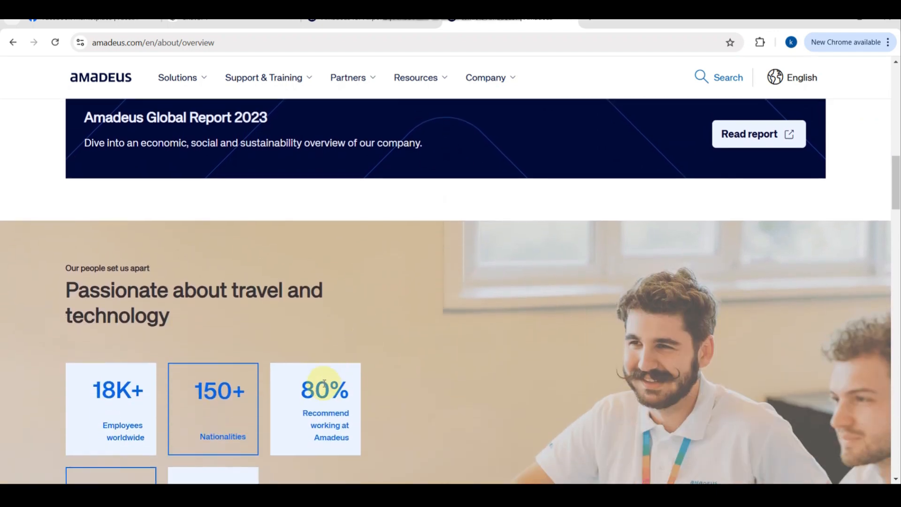
scroll("down", 3)
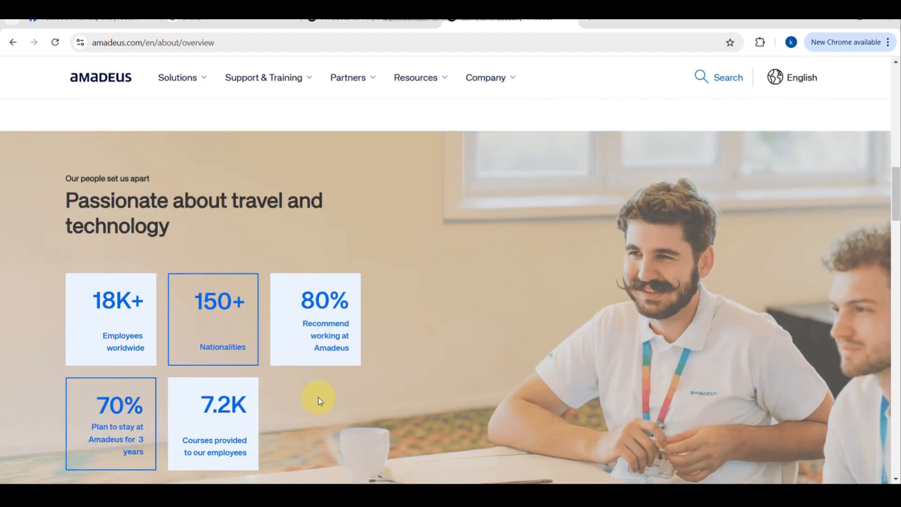
scroll("down", 3)
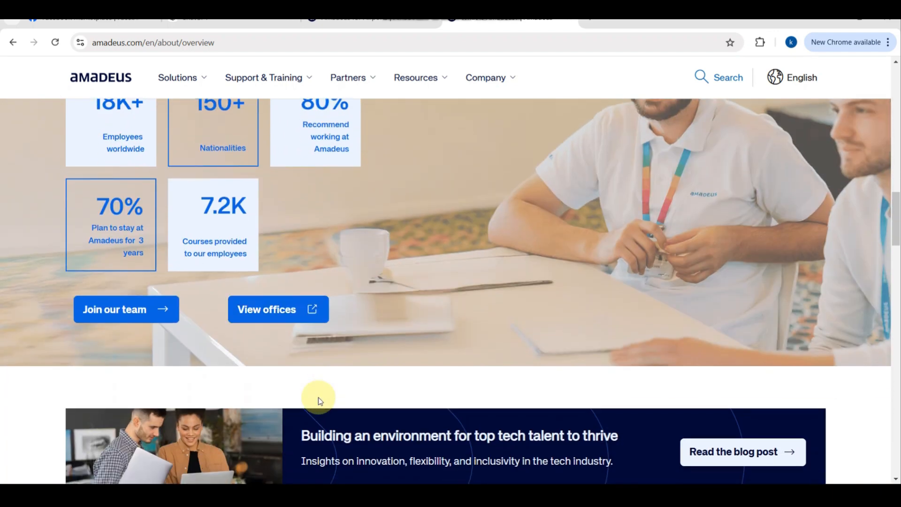
scroll("down", 3)
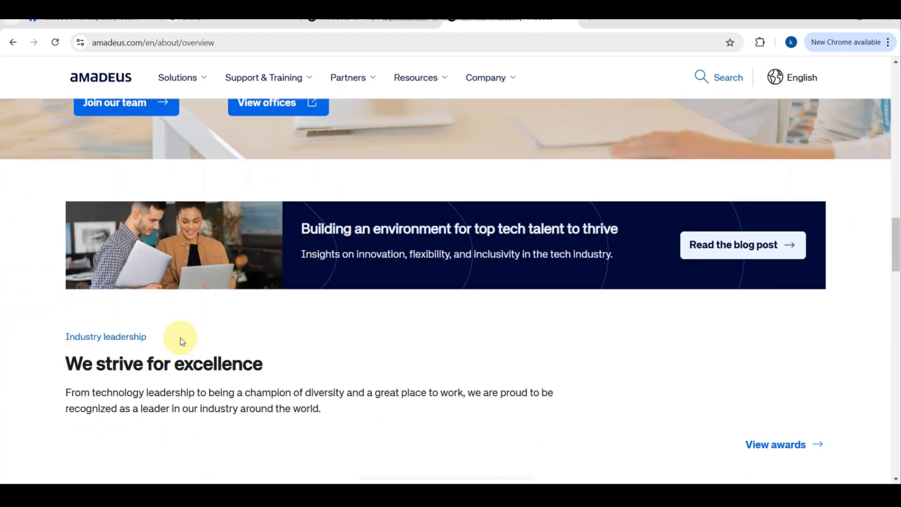
scroll("down", 3)
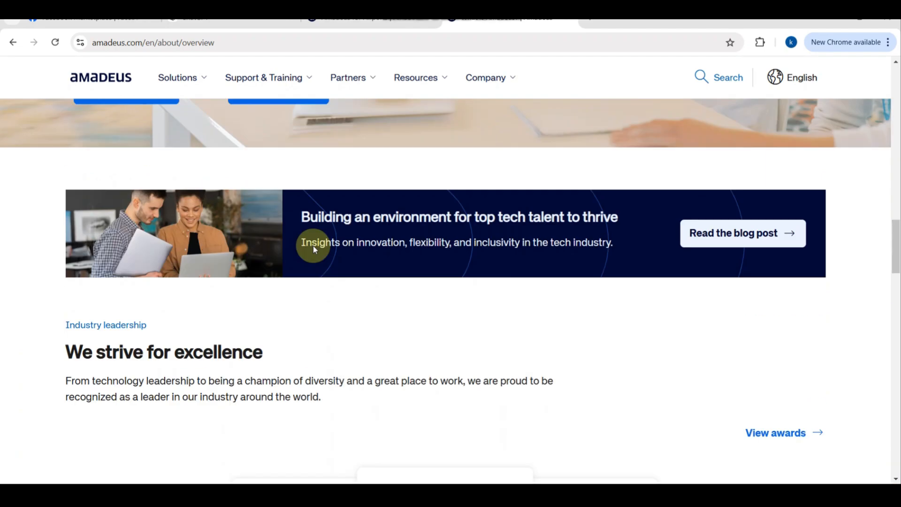
scroll("up", 3)
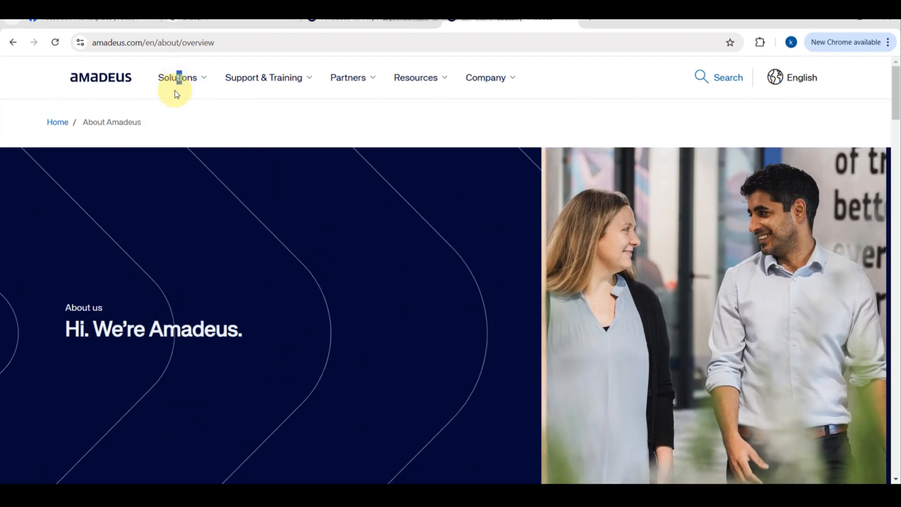
Step: Go to Amadeus for Travel Sellers under Solutions and view its ecosystem key figures
left_click(177, 77)
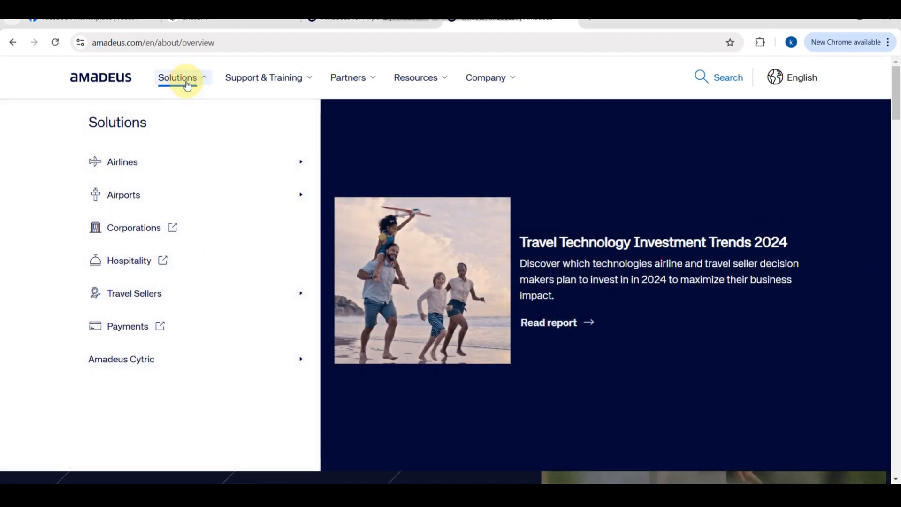
mouse_move(145, 227)
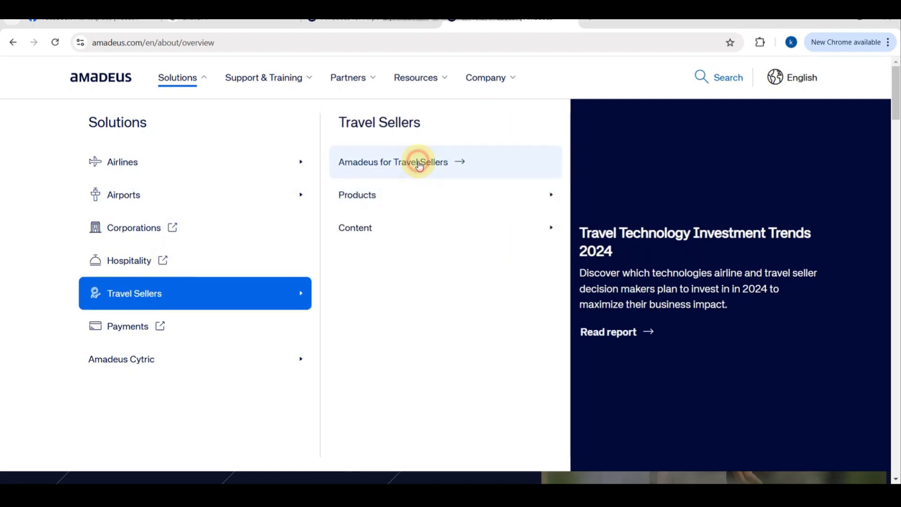
left_click(418, 162)
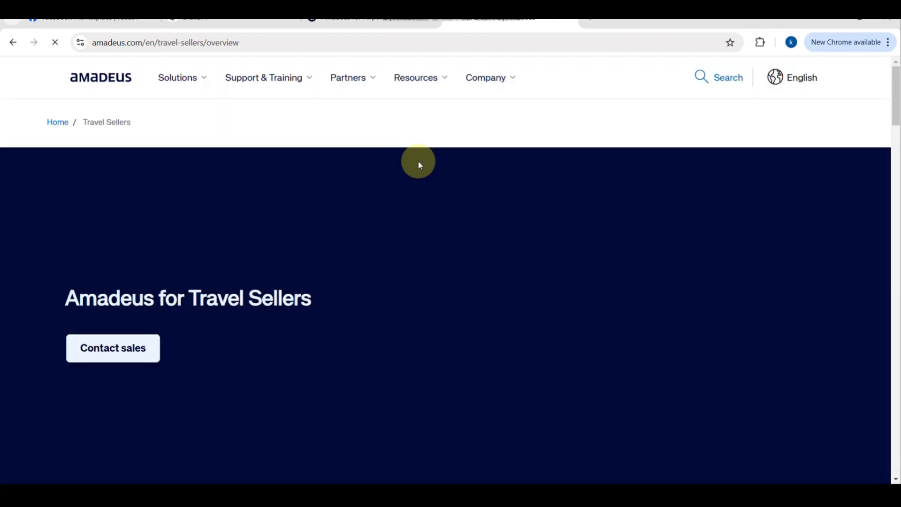
scroll("down", 3)
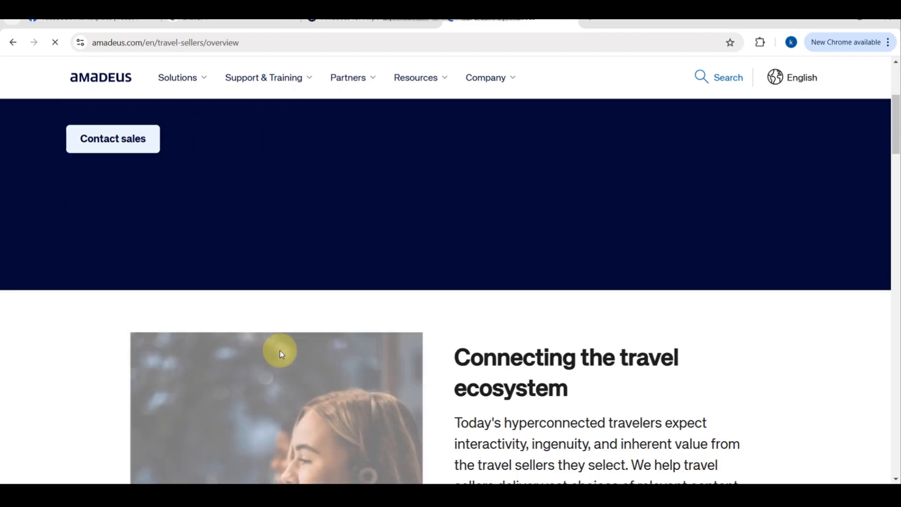
scroll("down", 3)
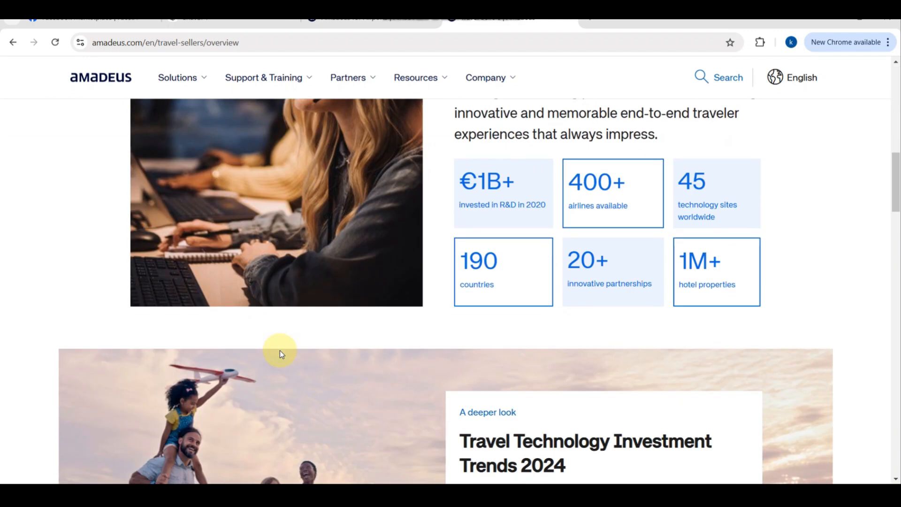
scroll("up", 3)
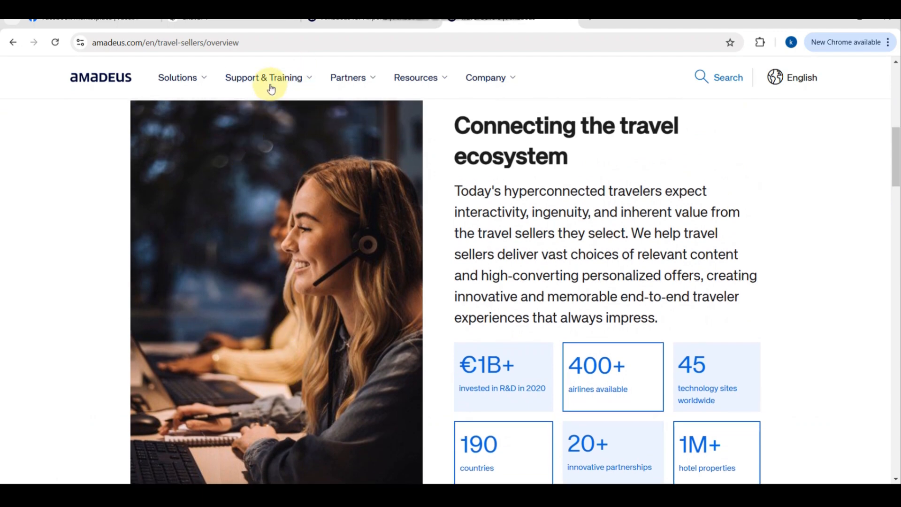
Step: Preview the Support & Training menu, then show the Partners menu links
left_click(270, 77)
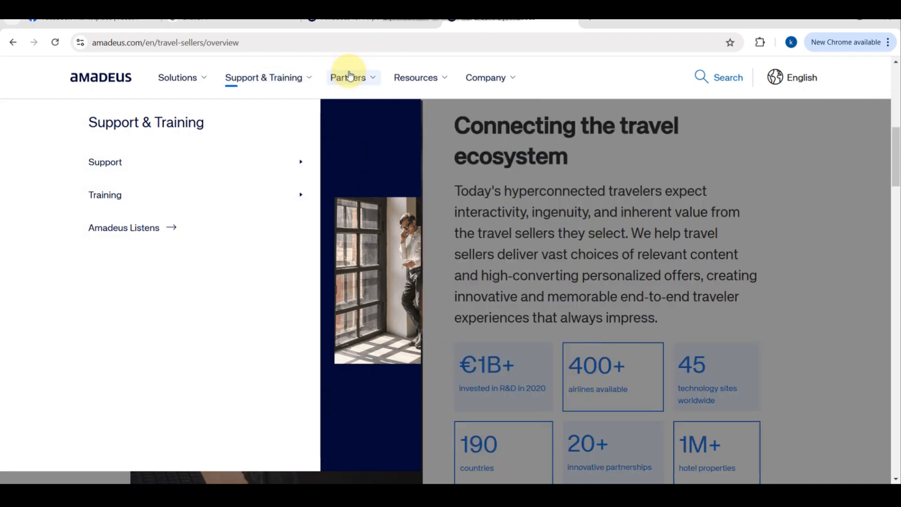
left_click(348, 78)
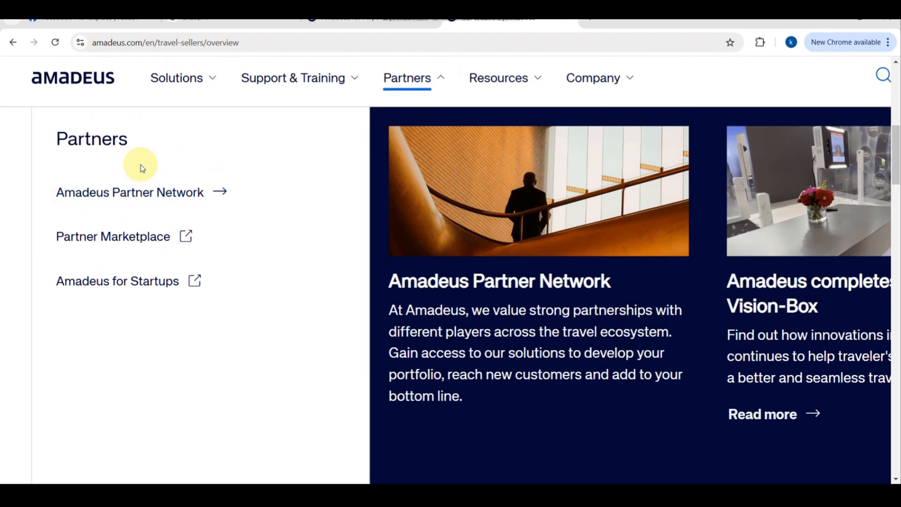
mouse_move(514, 326)
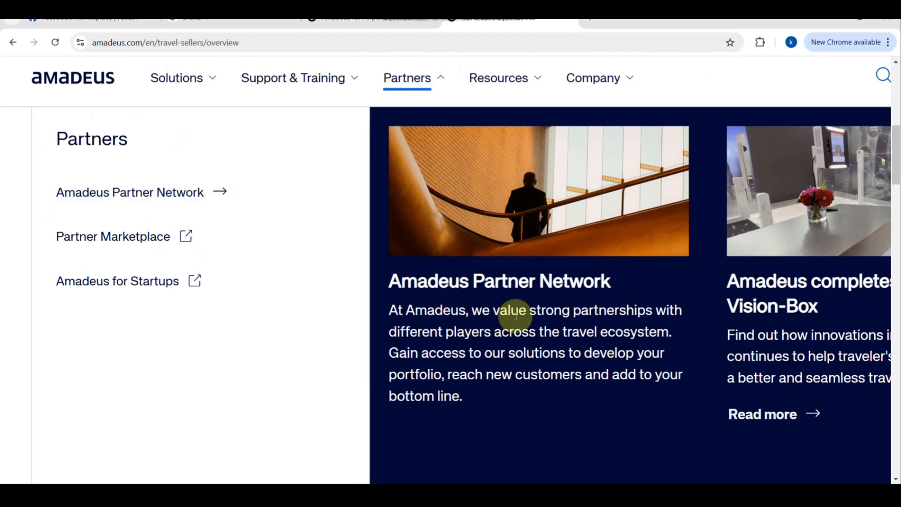
mouse_move(511, 331)
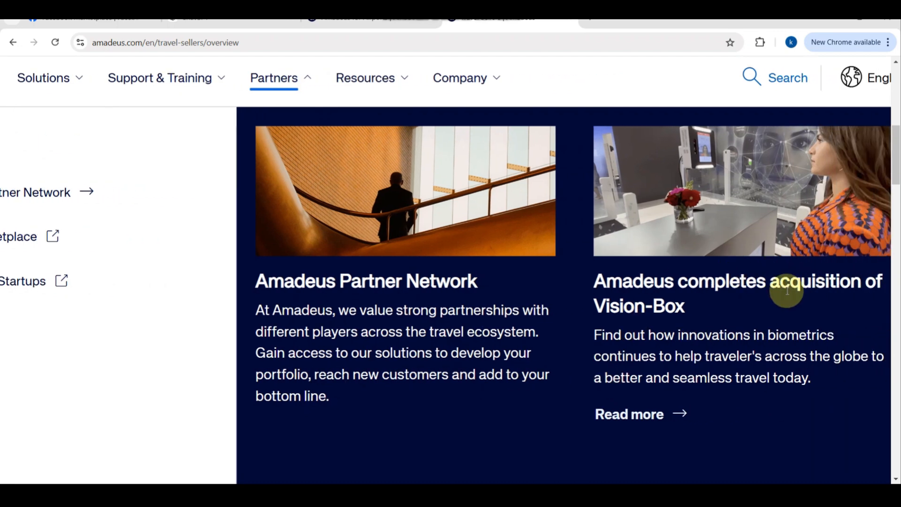
mouse_move(740, 356)
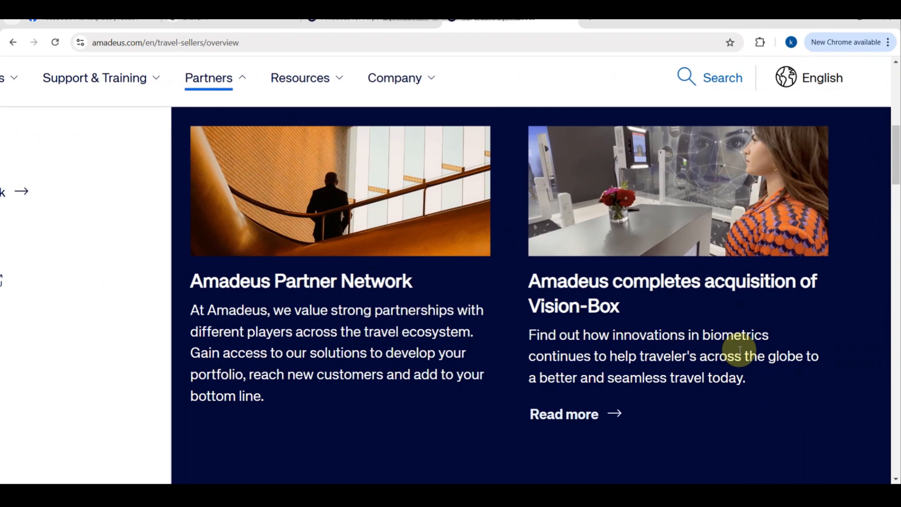
mouse_move(762, 466)
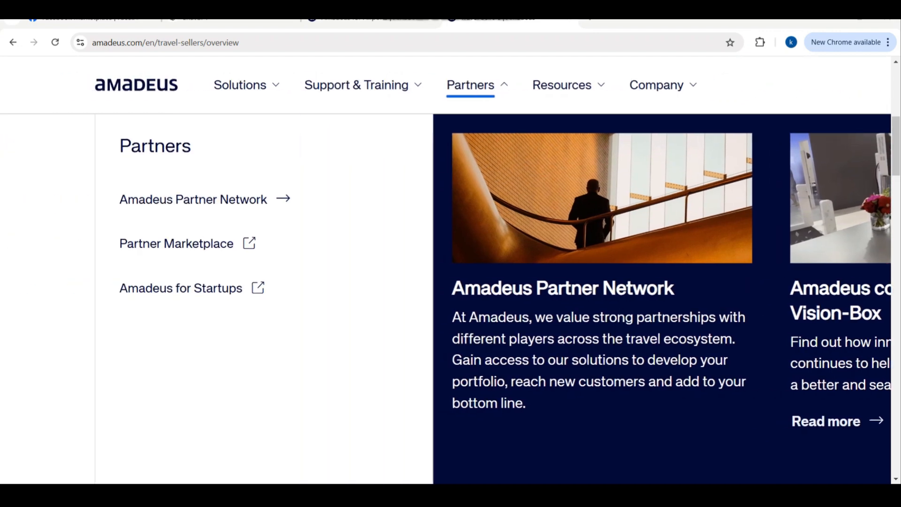
mouse_move(194, 199)
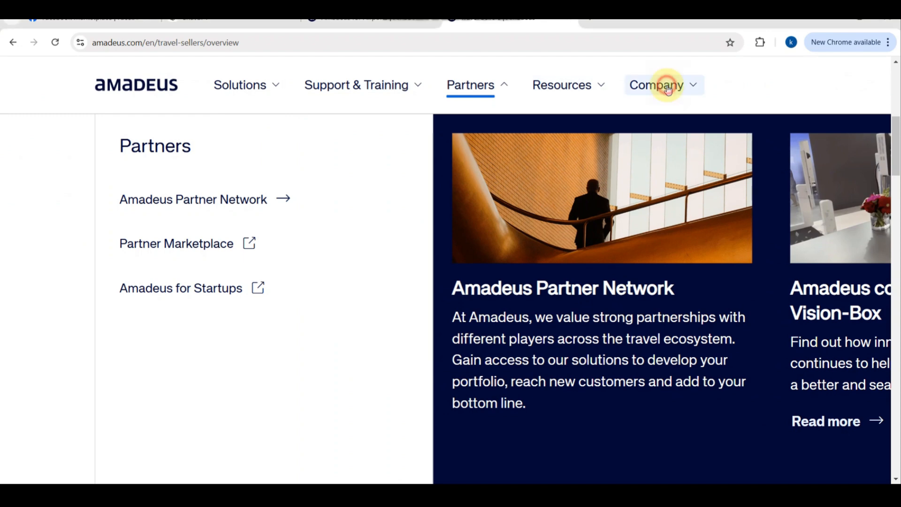
Step: Show the Company menu and scroll to its Newsroom and Investor relations entries
left_click(667, 86)
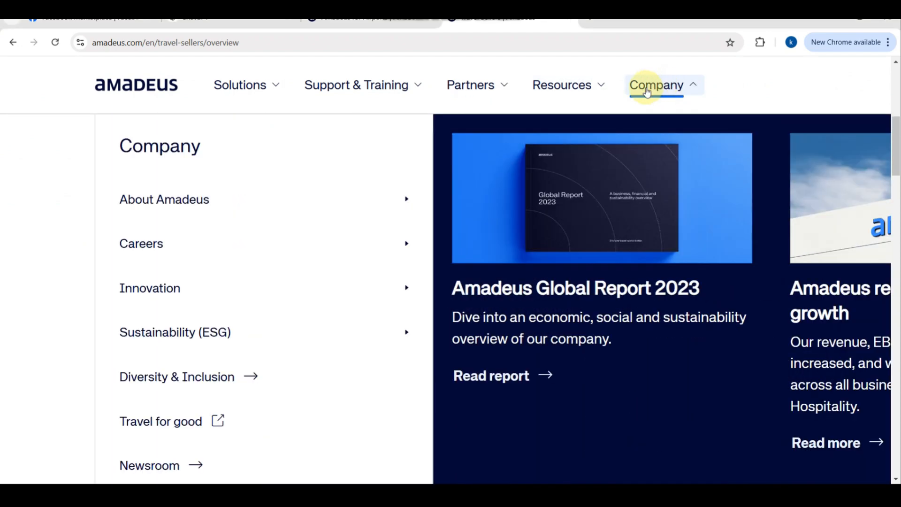
mouse_move(226, 285)
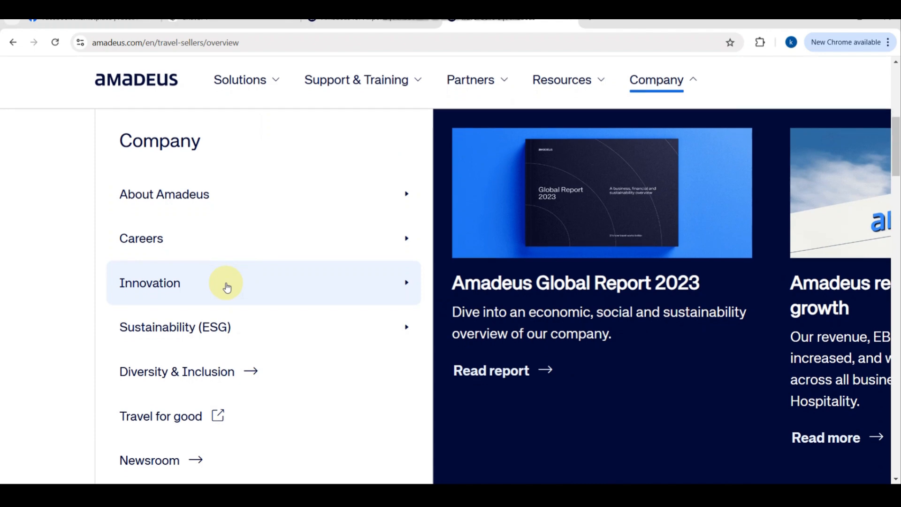
scroll("down", 3)
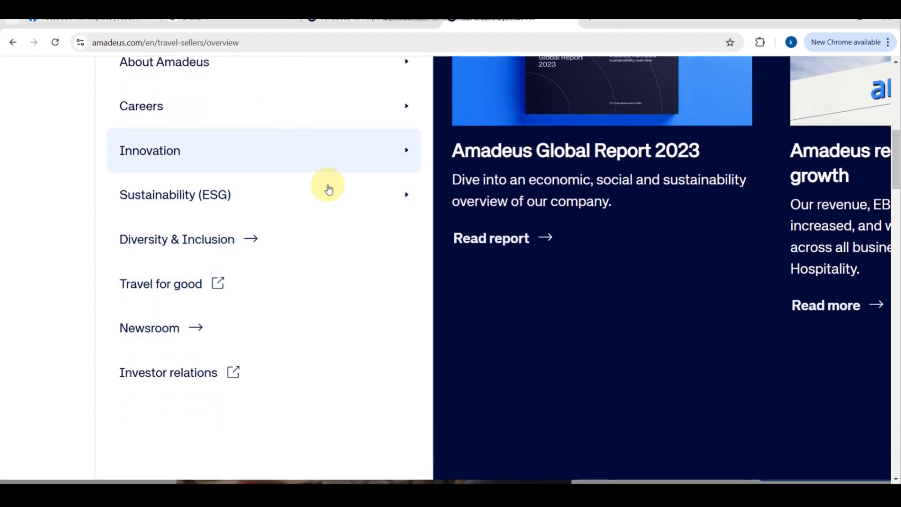